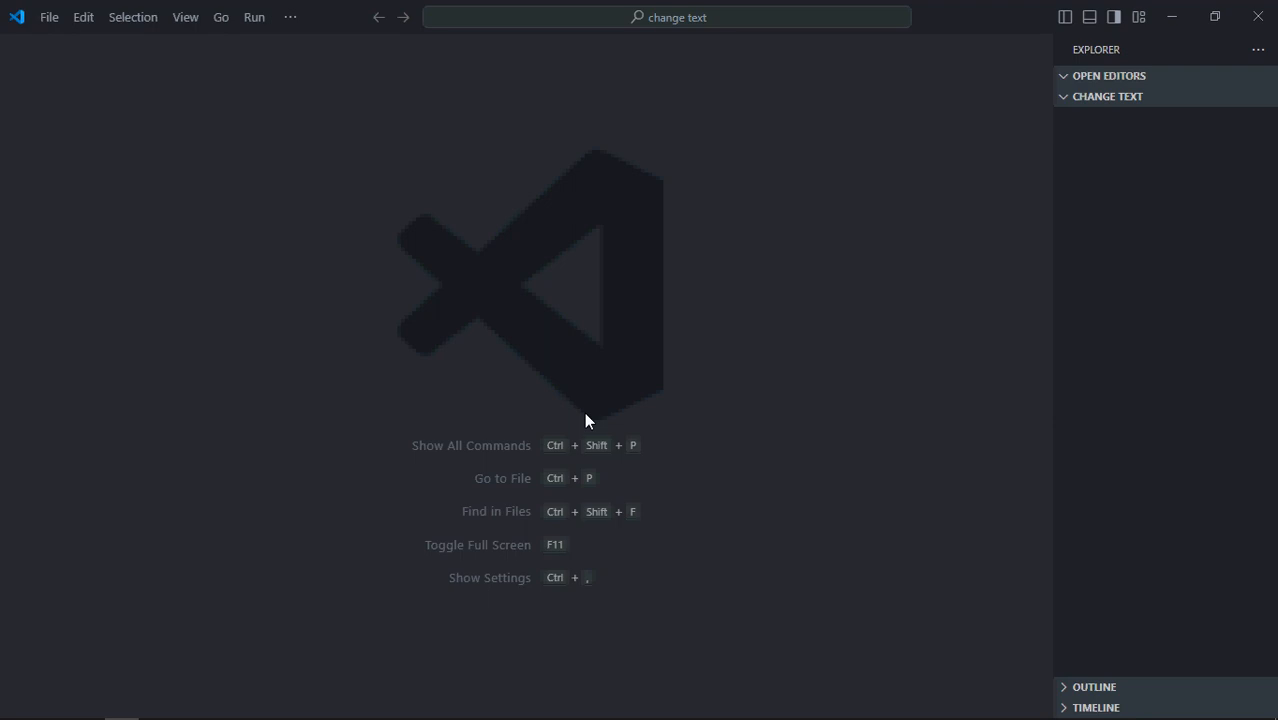
mouse_move(1175, 264)
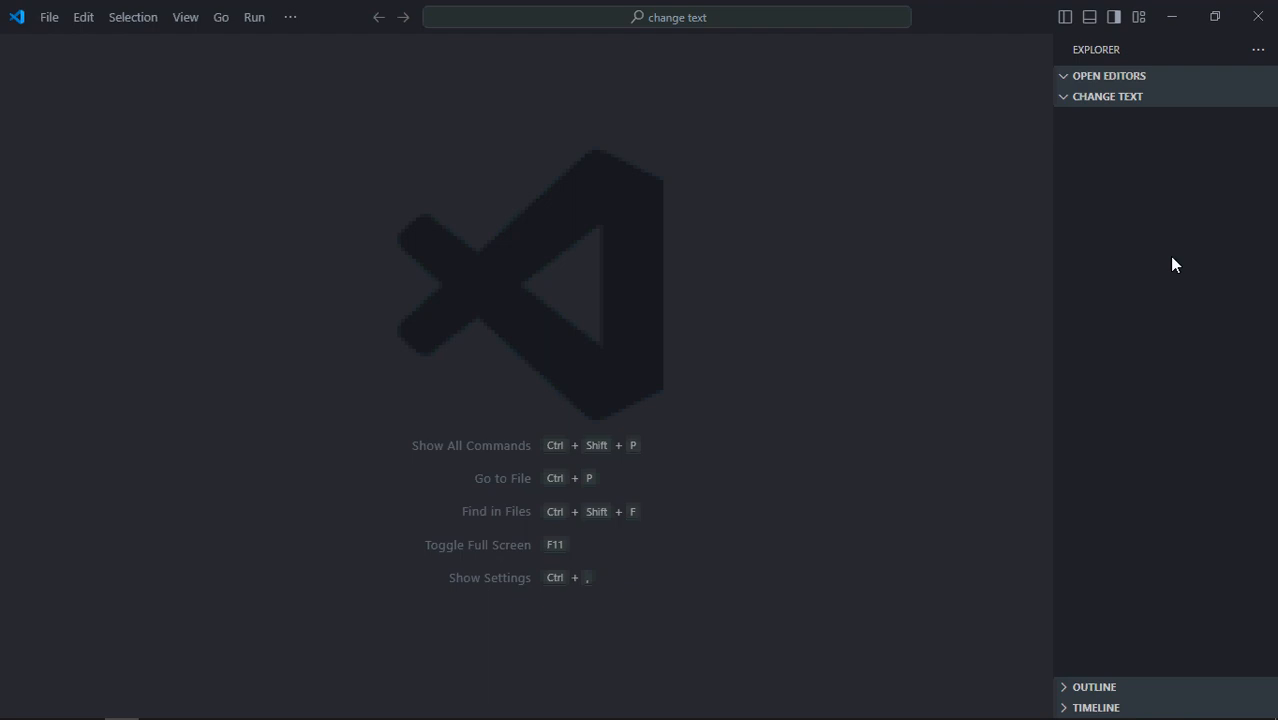
Create index.html with HTML boilerplate linking style.css and script.js.
click(1198, 96)
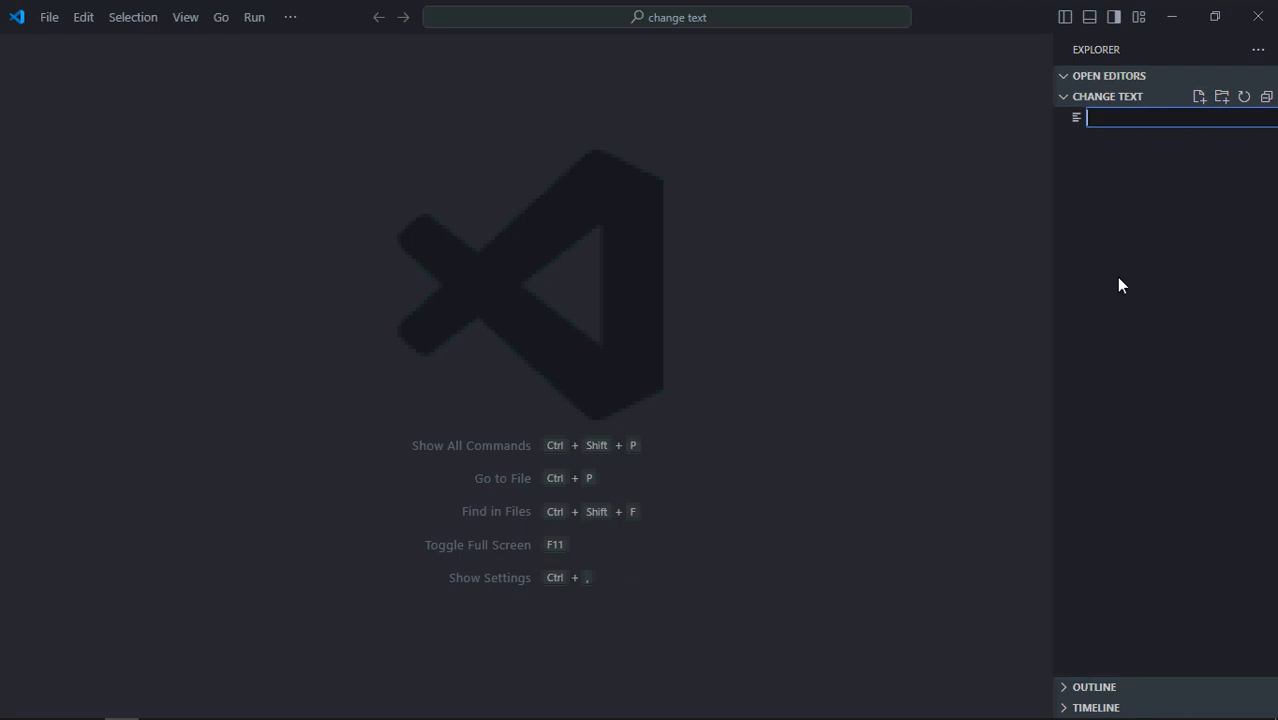
text(index.html)
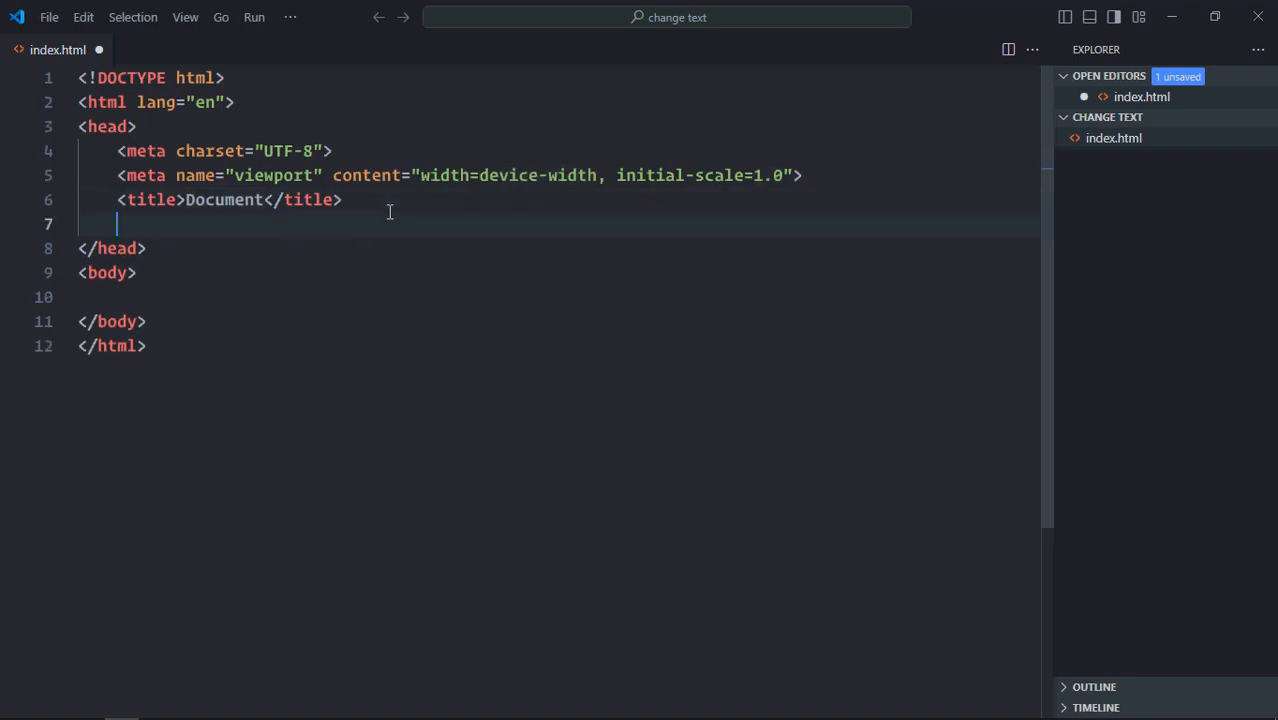
text(link rel="stylesheet" href="style.css">)
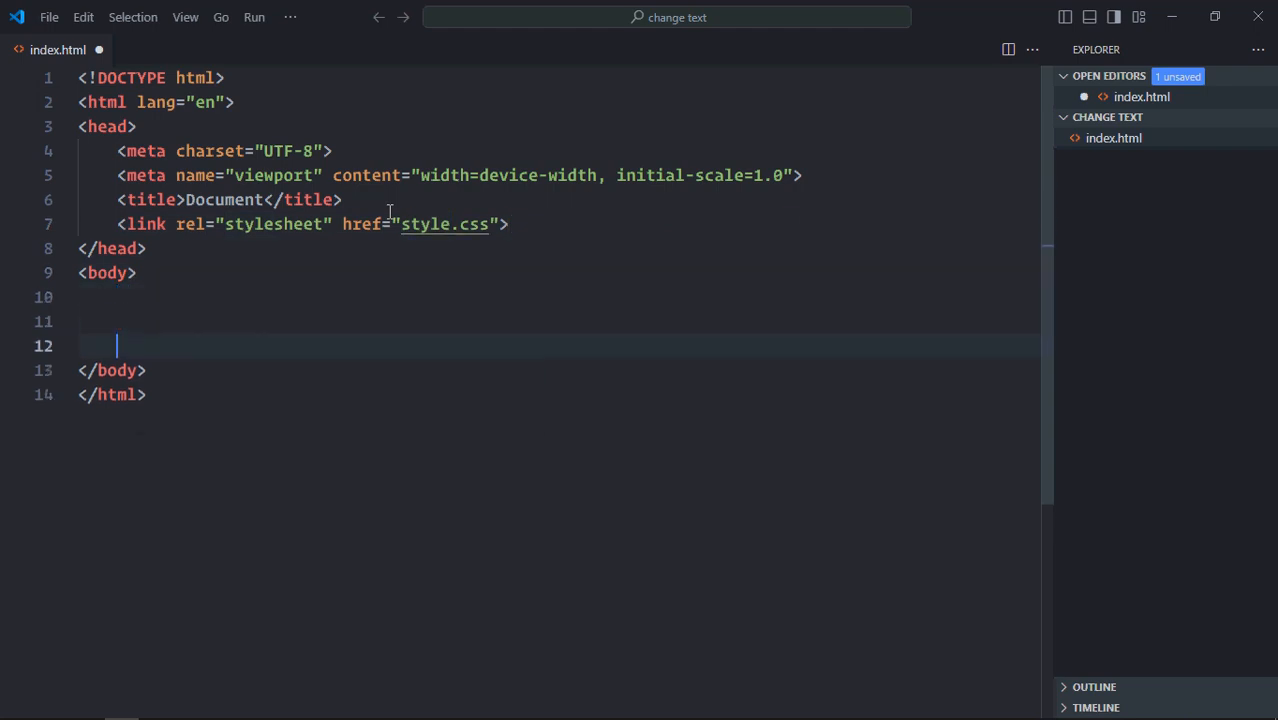
text(script src="script.js"></script>)
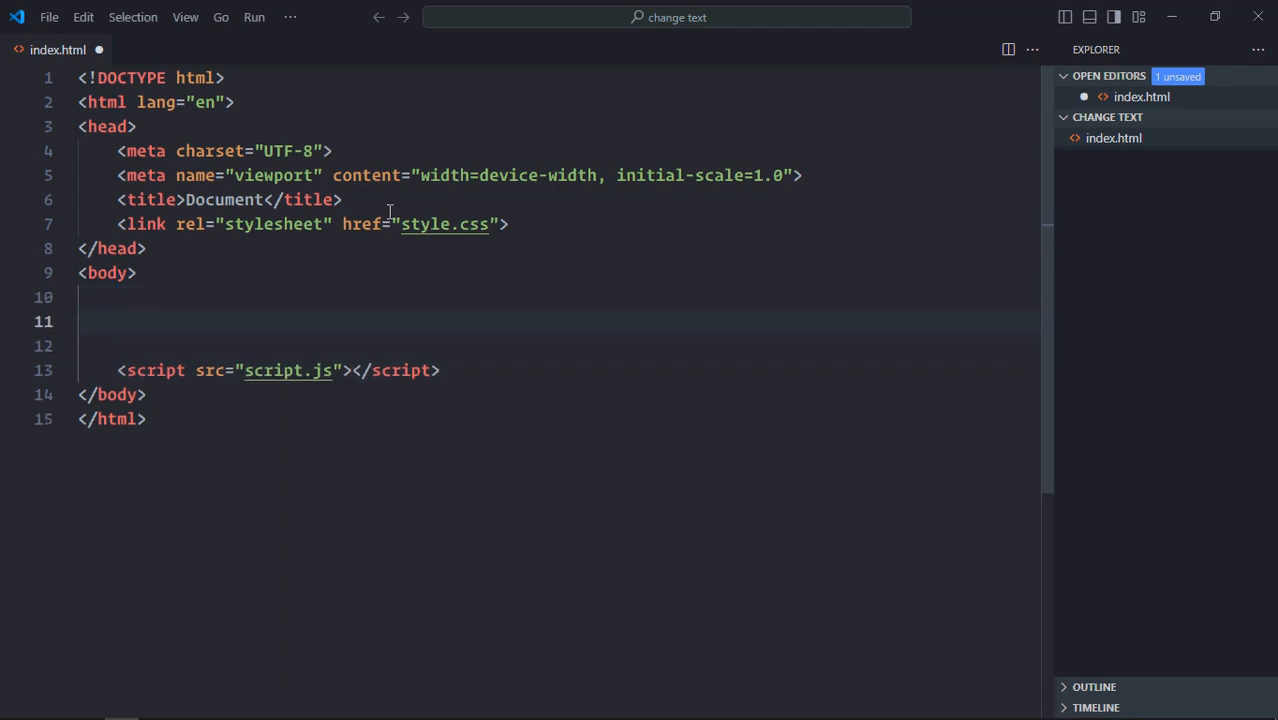
Add a 'Change' button and a lorem ipsum paragraph to the page body.
text(<button></button>)
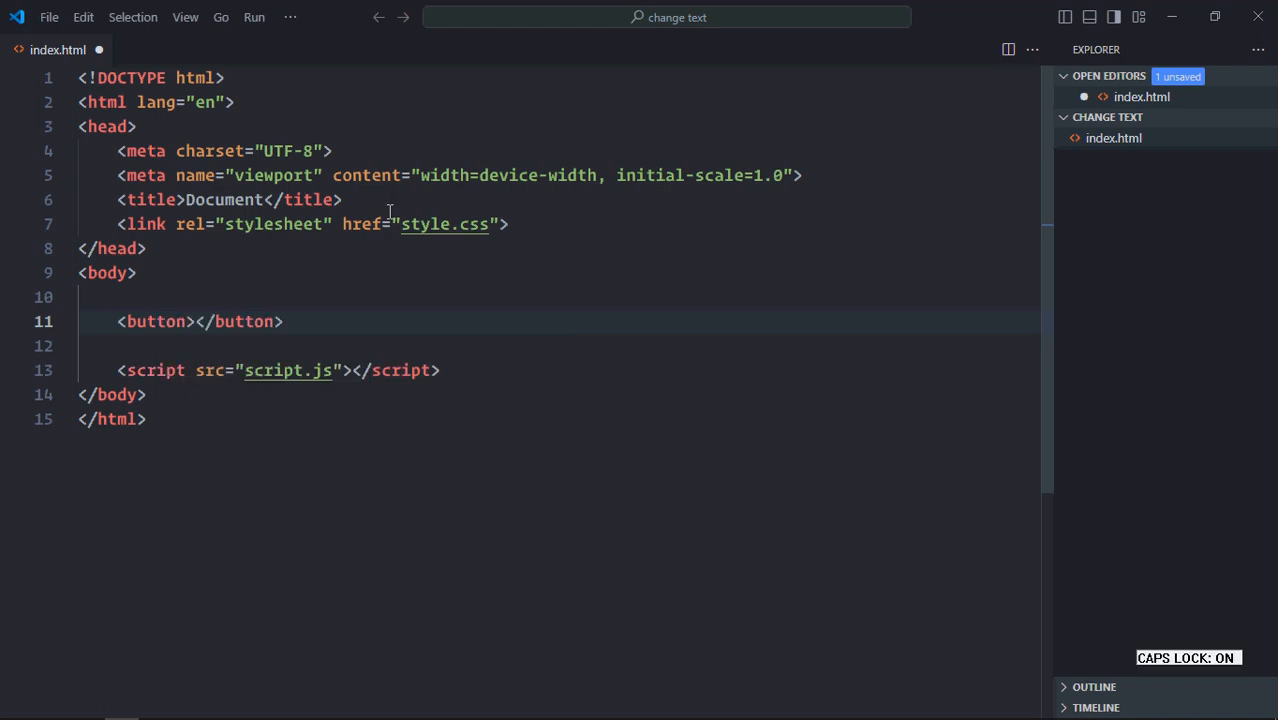
text(Change)
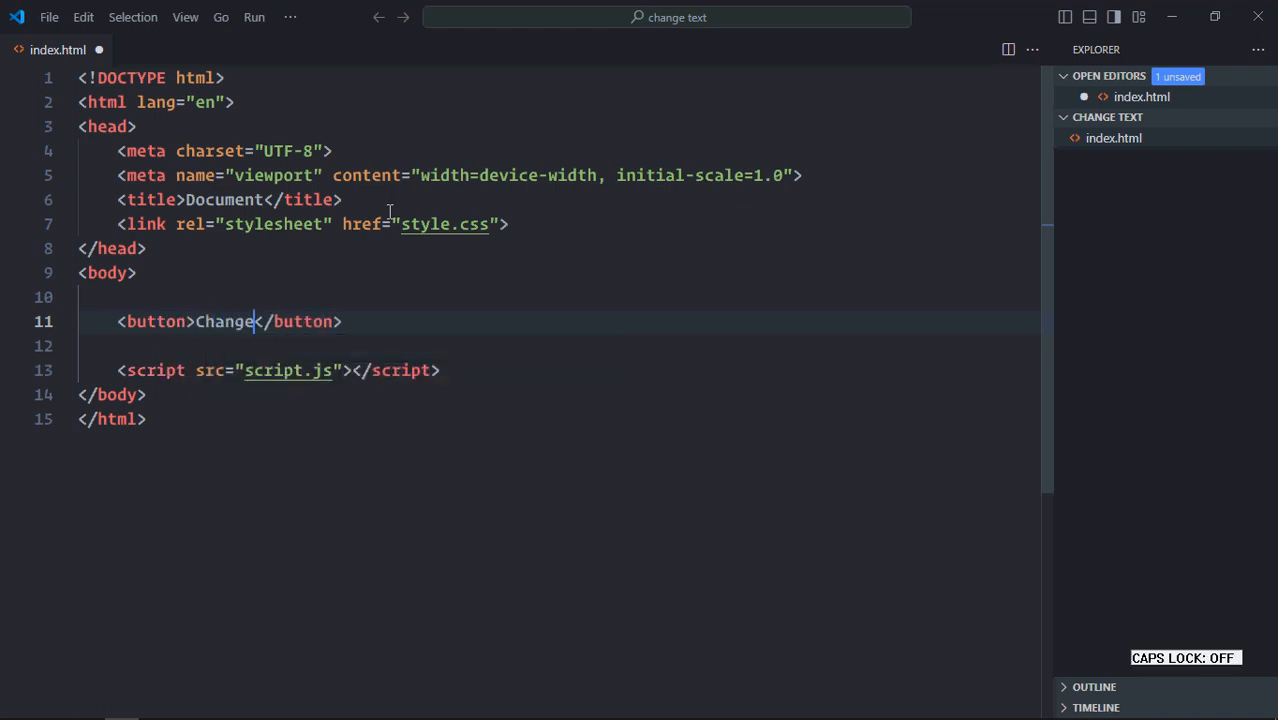
text(<)
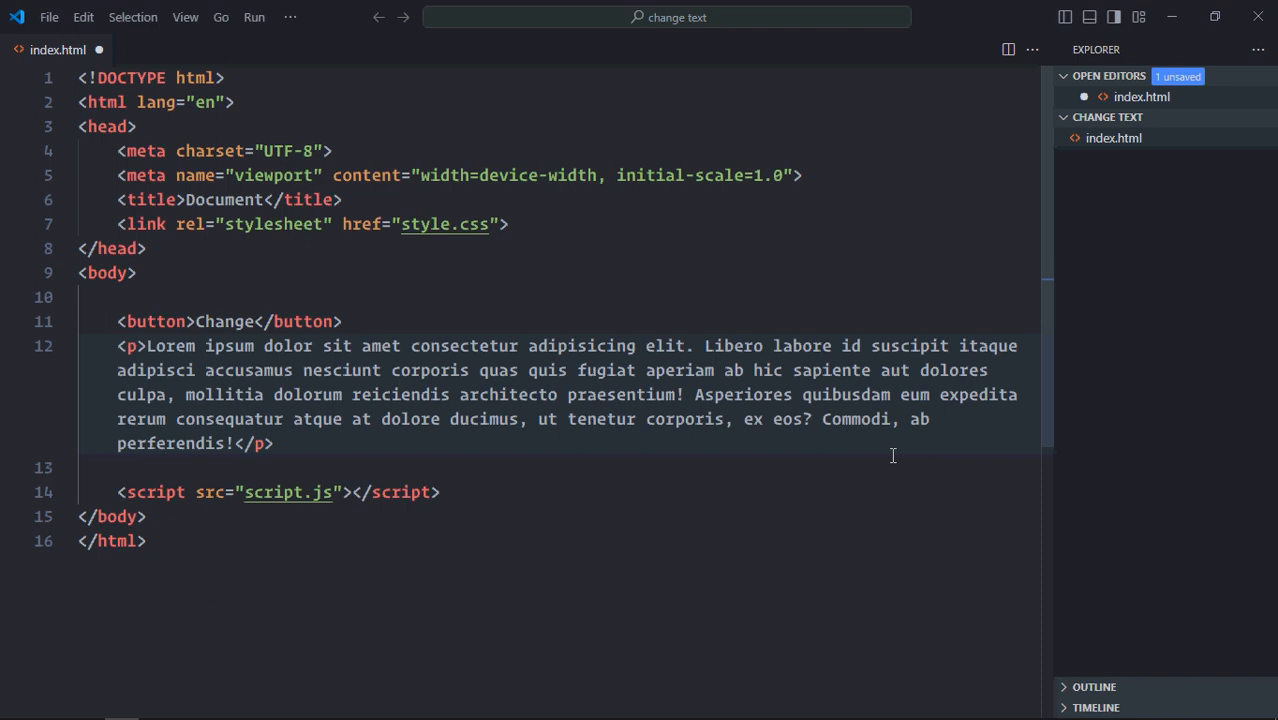
Create style.css with a body rule using a centred flex column layout.
click(1199, 117)
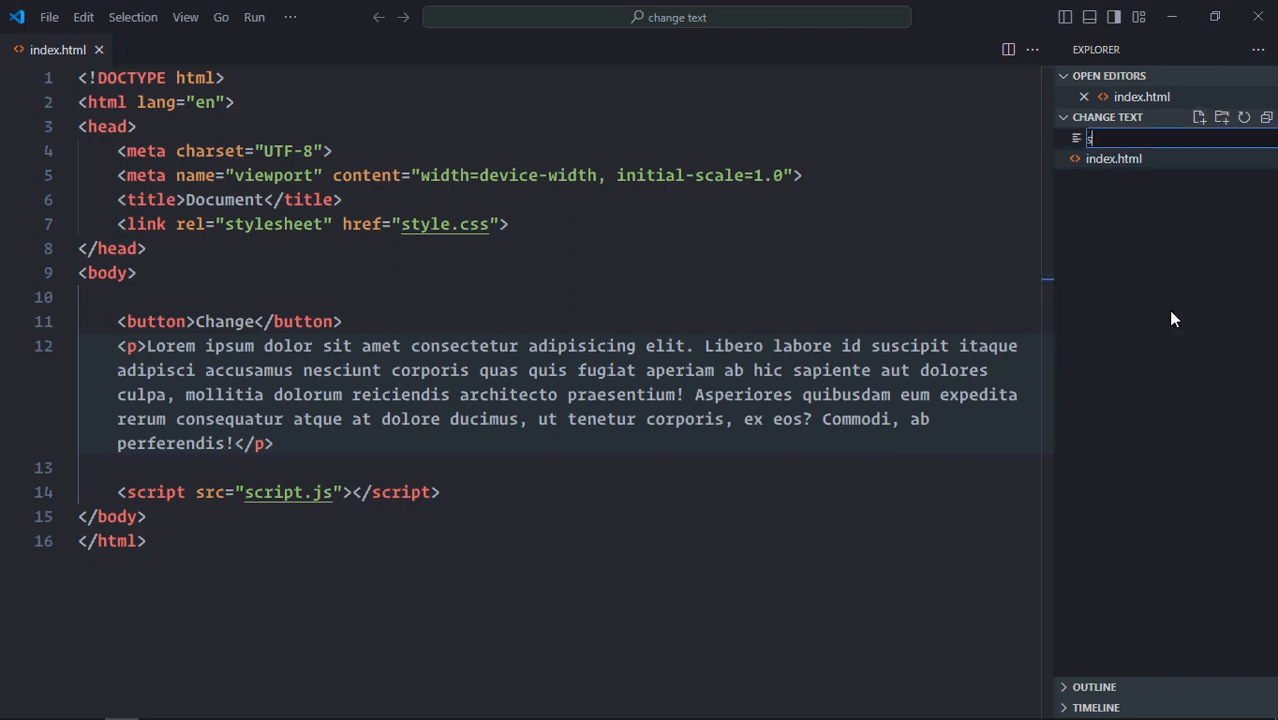
text(tyle.c)
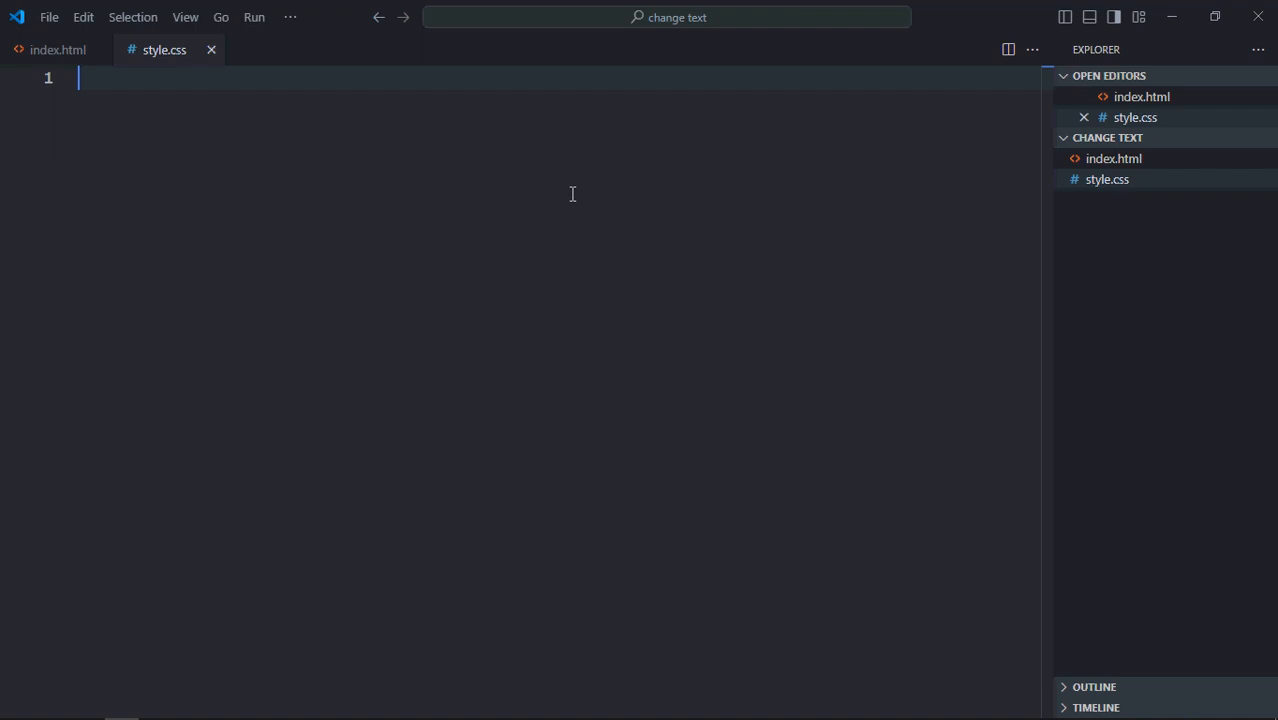
text(body {)
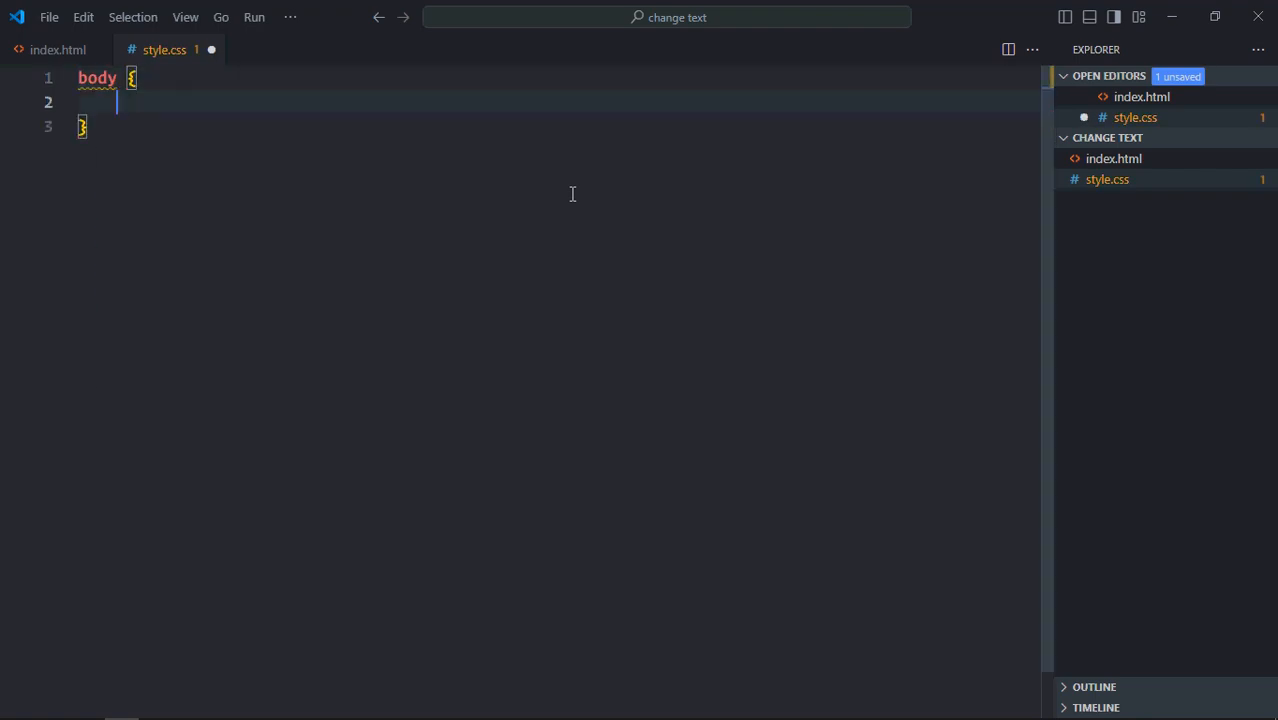
text(display: flex;)
text(flex-direction: column;)
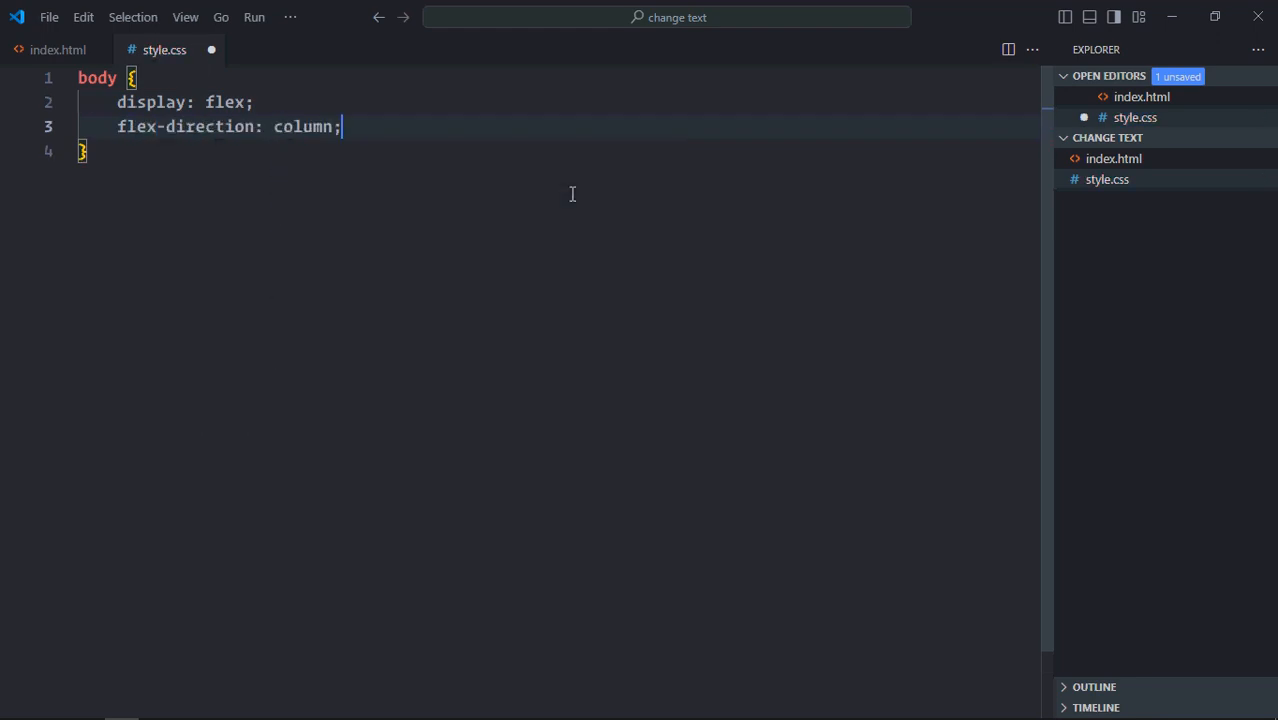
text(j)
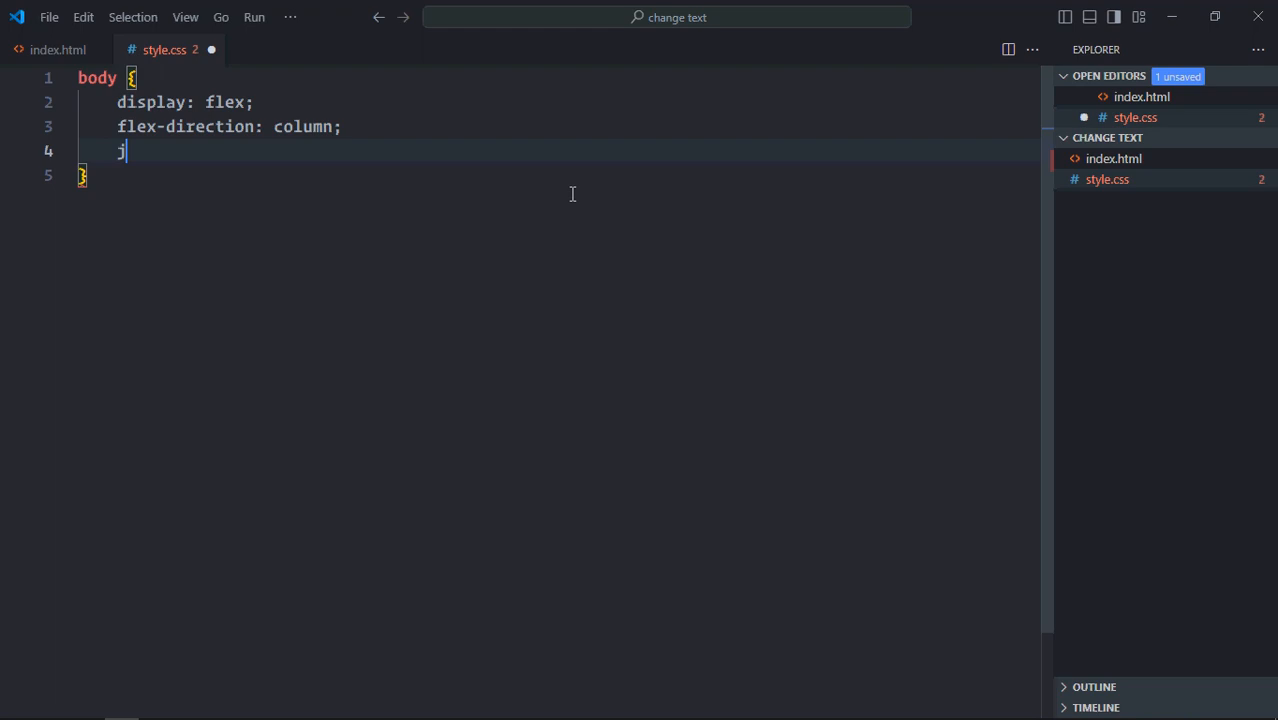
text(ustify-content: center;)
text(align-items: center;)
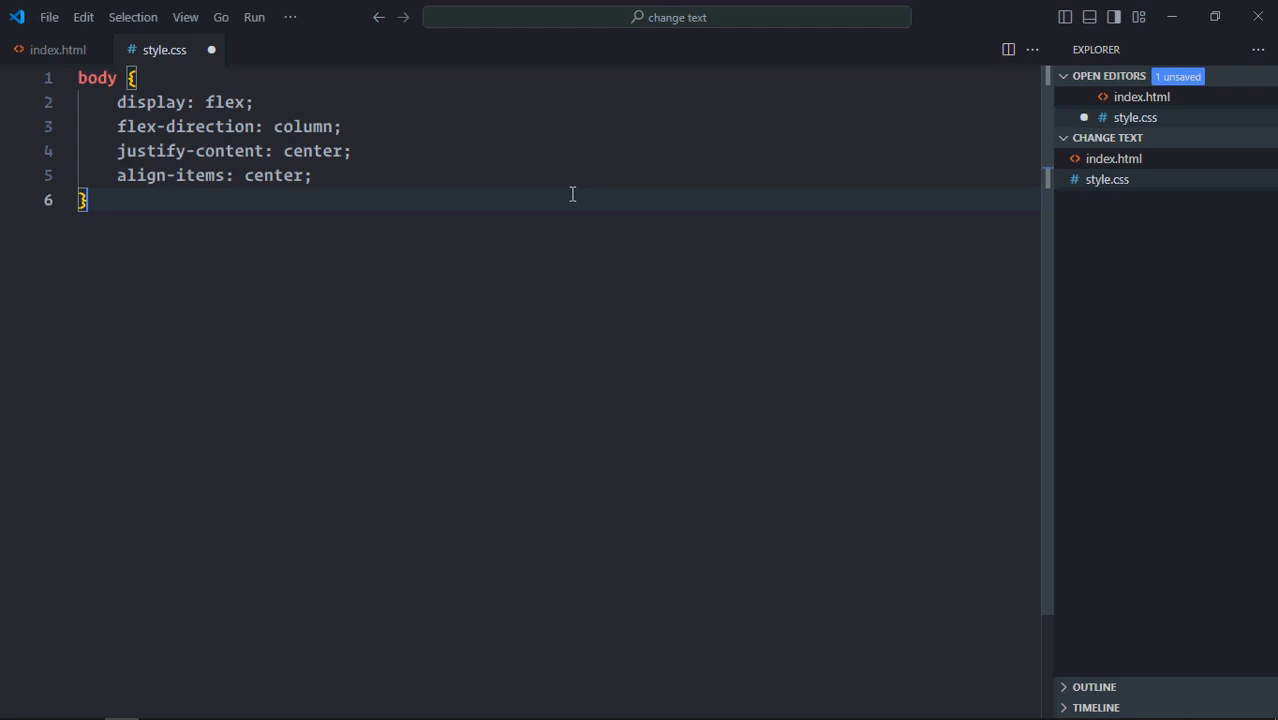
Give the button rule padding of 5px 20px.
text(button {)
text(padding)
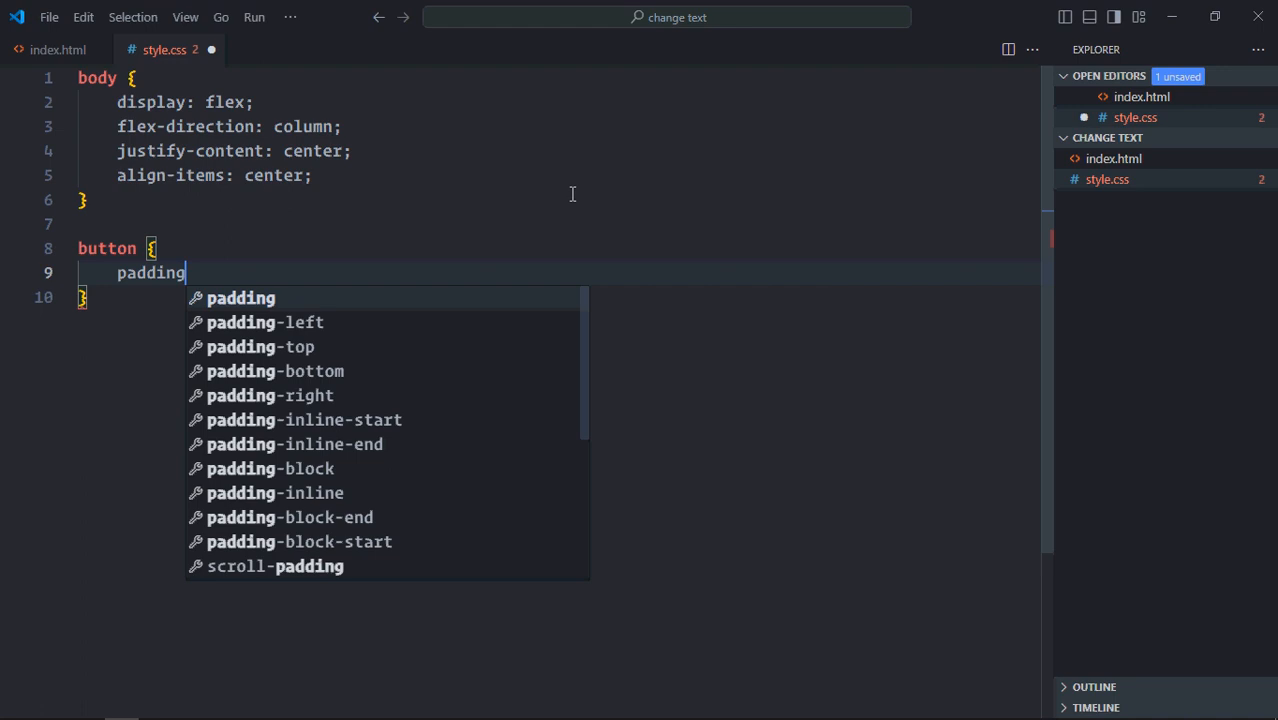
text(: 5px 2;)
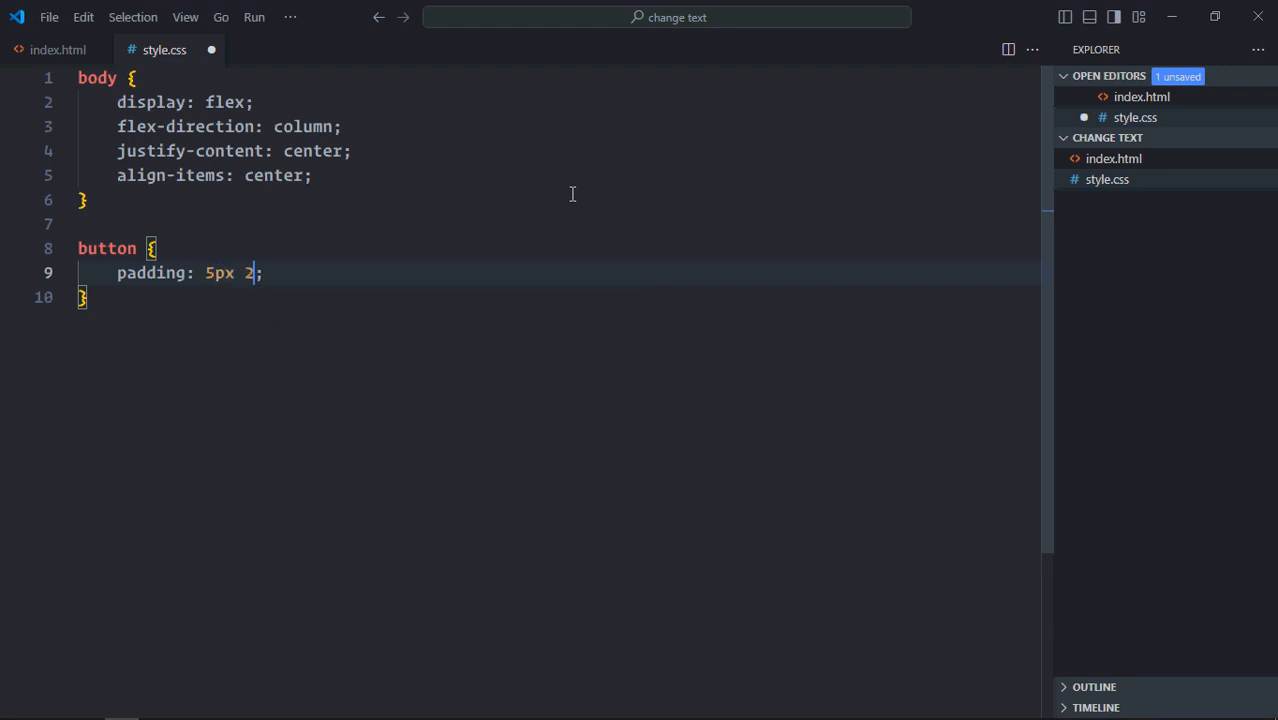
text(0px)
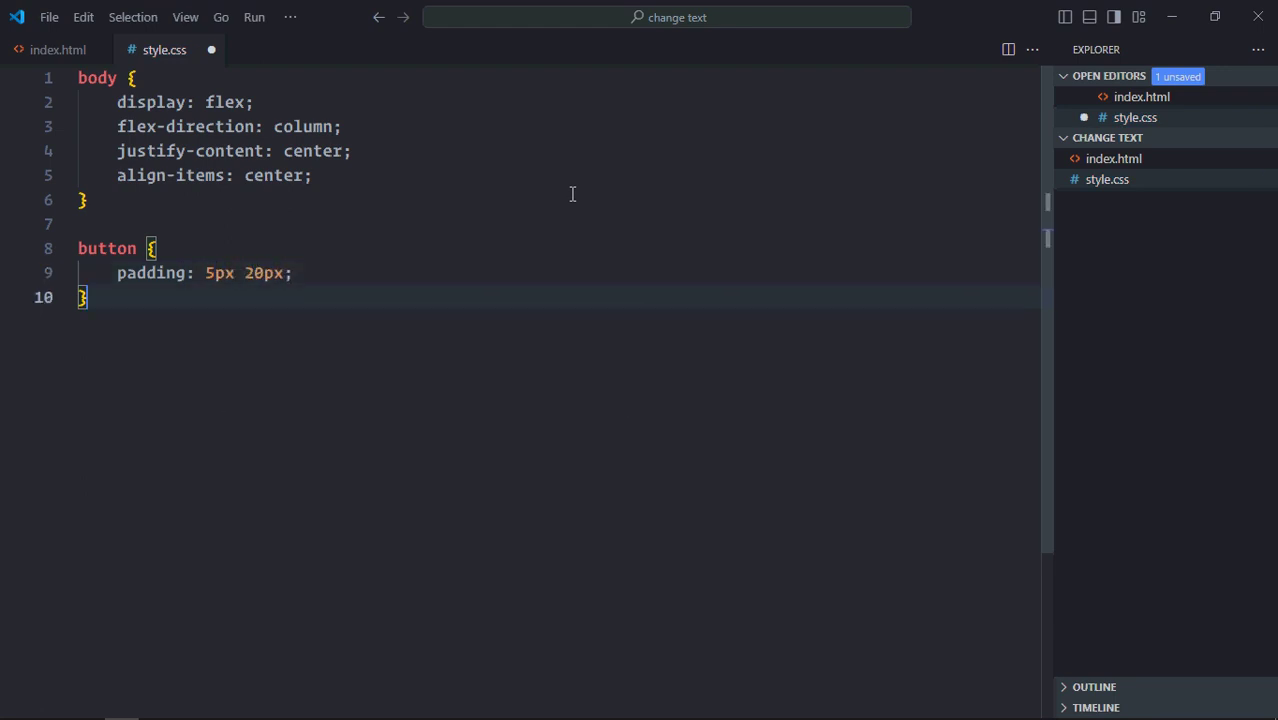
key(Enter)
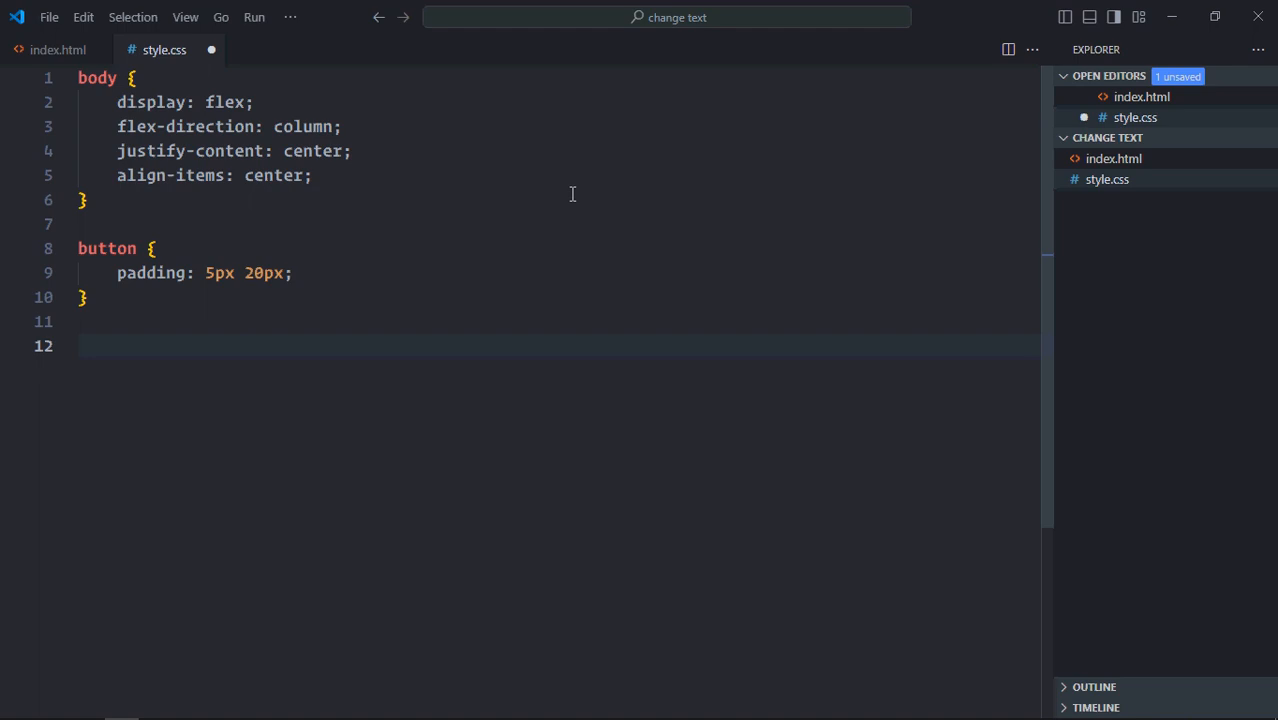
Add a p rule with width 600px and save style.css.
text(h)
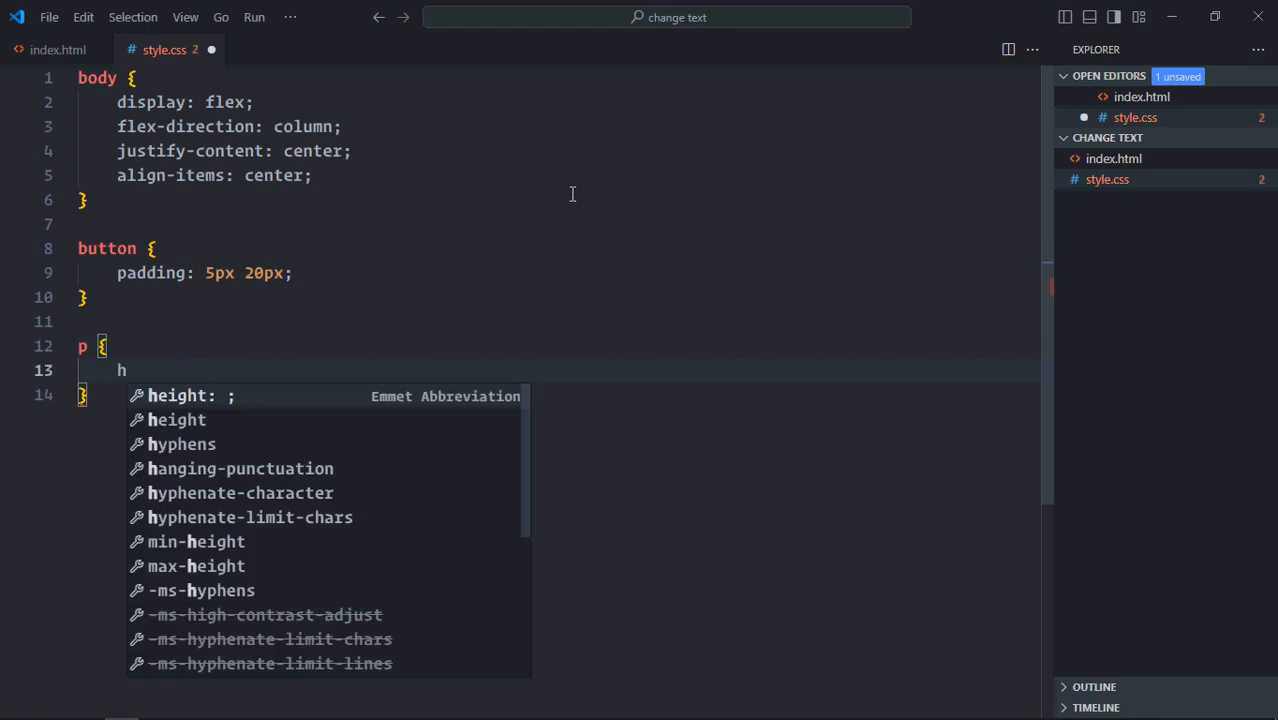
text(width: 600;)
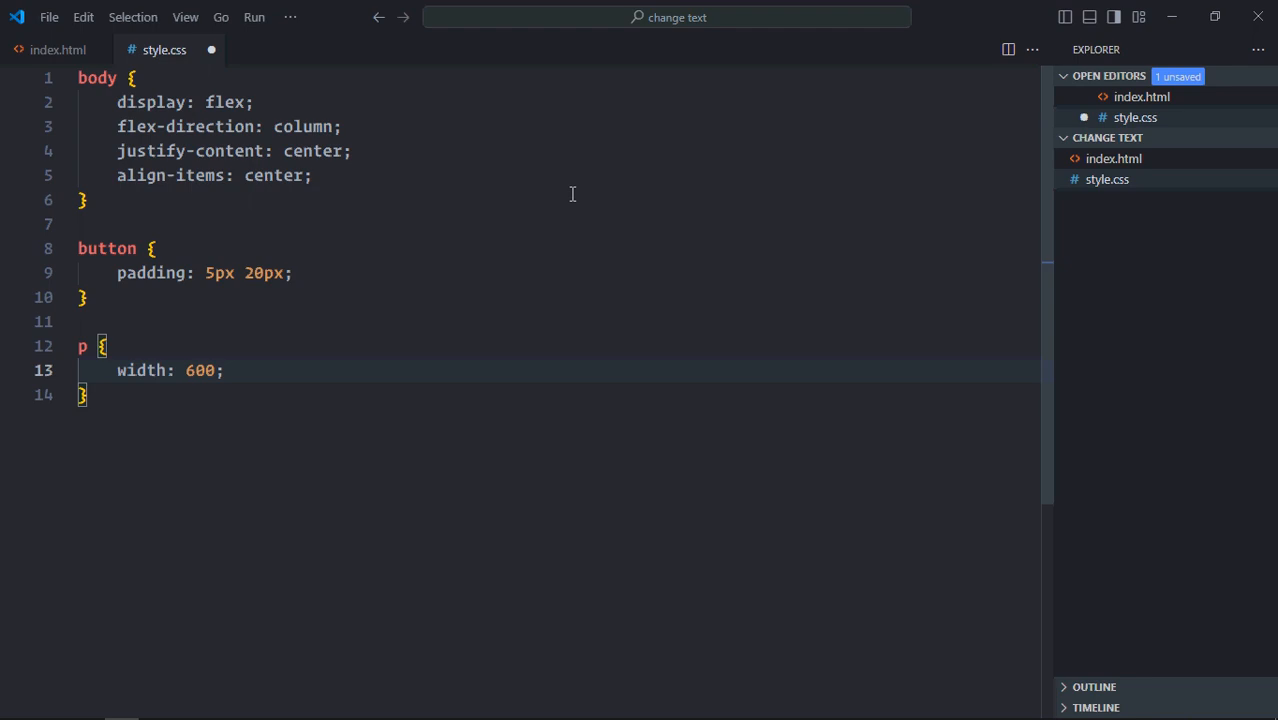
text(px)
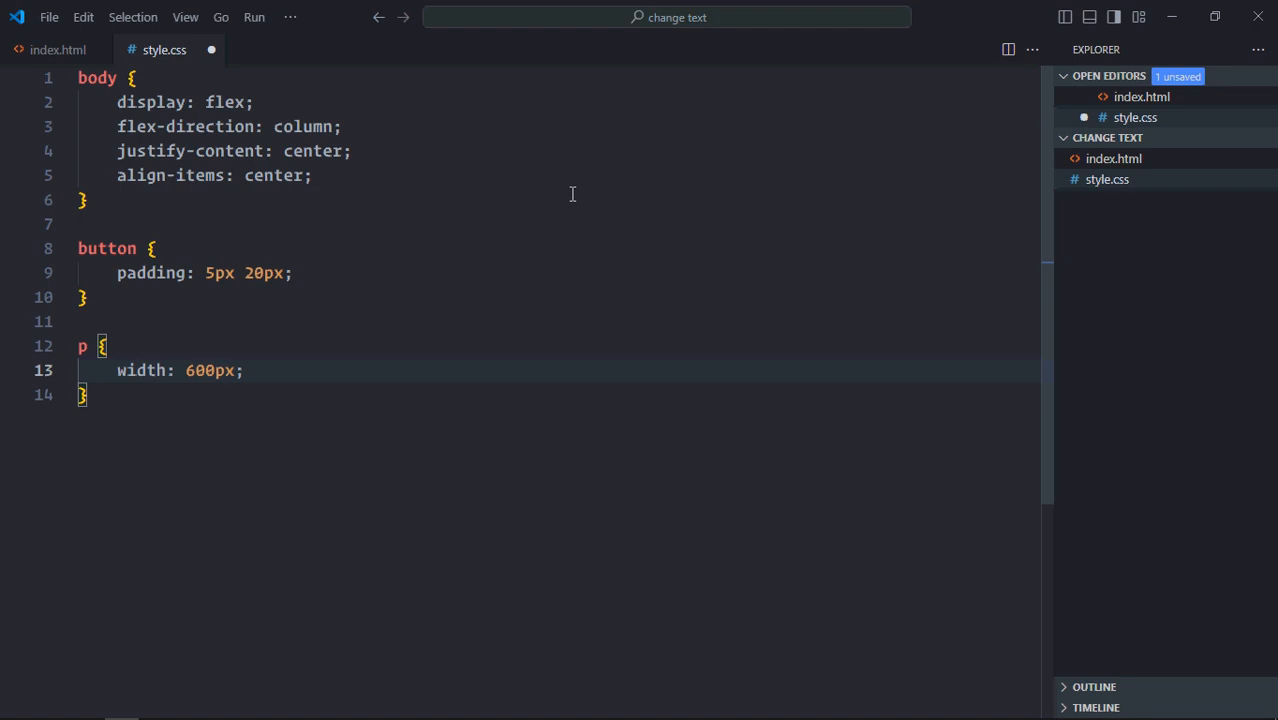
key(ctrl+s)
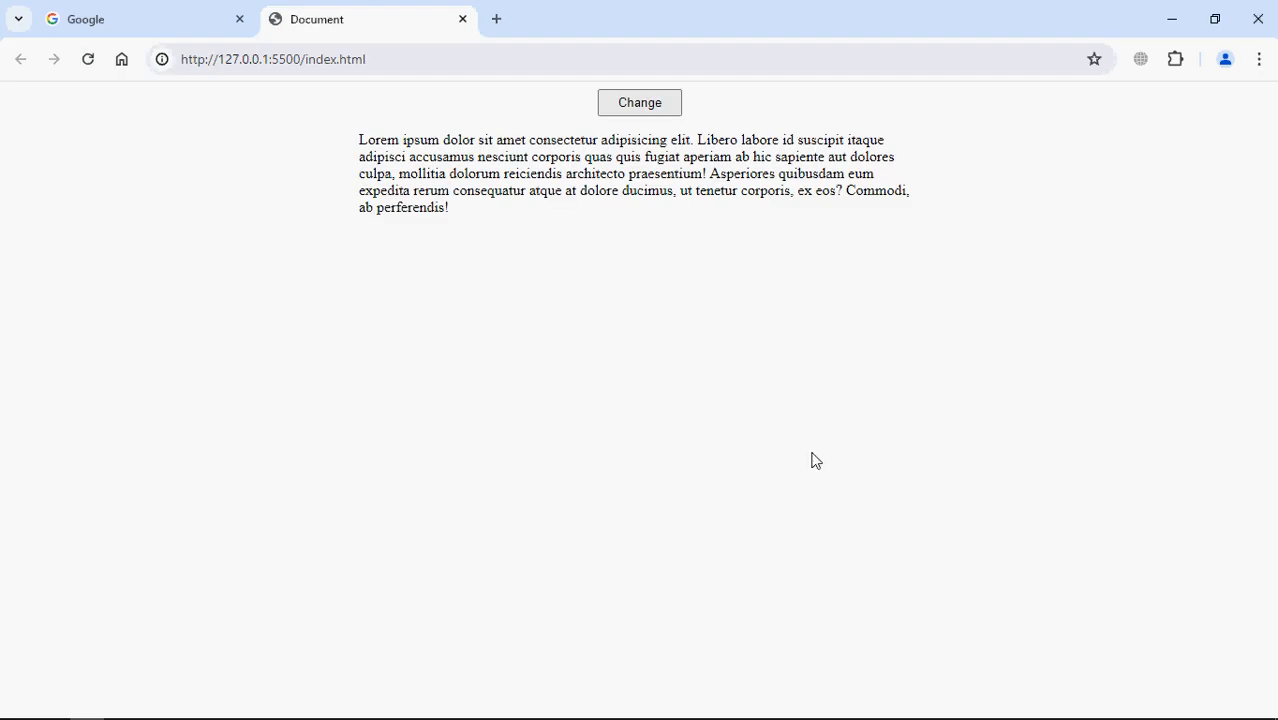
mouse_move(675, 243)
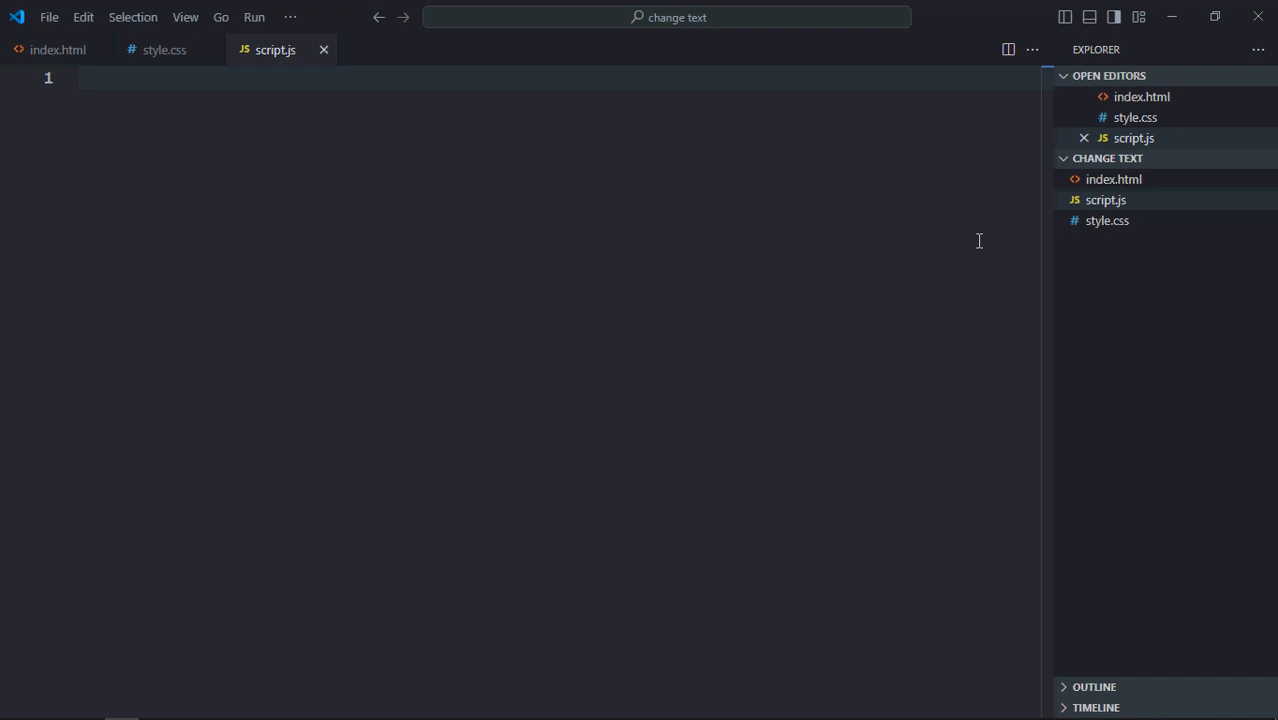
Declare btnChange as document.querySelector("button") in script.js.
text(let)
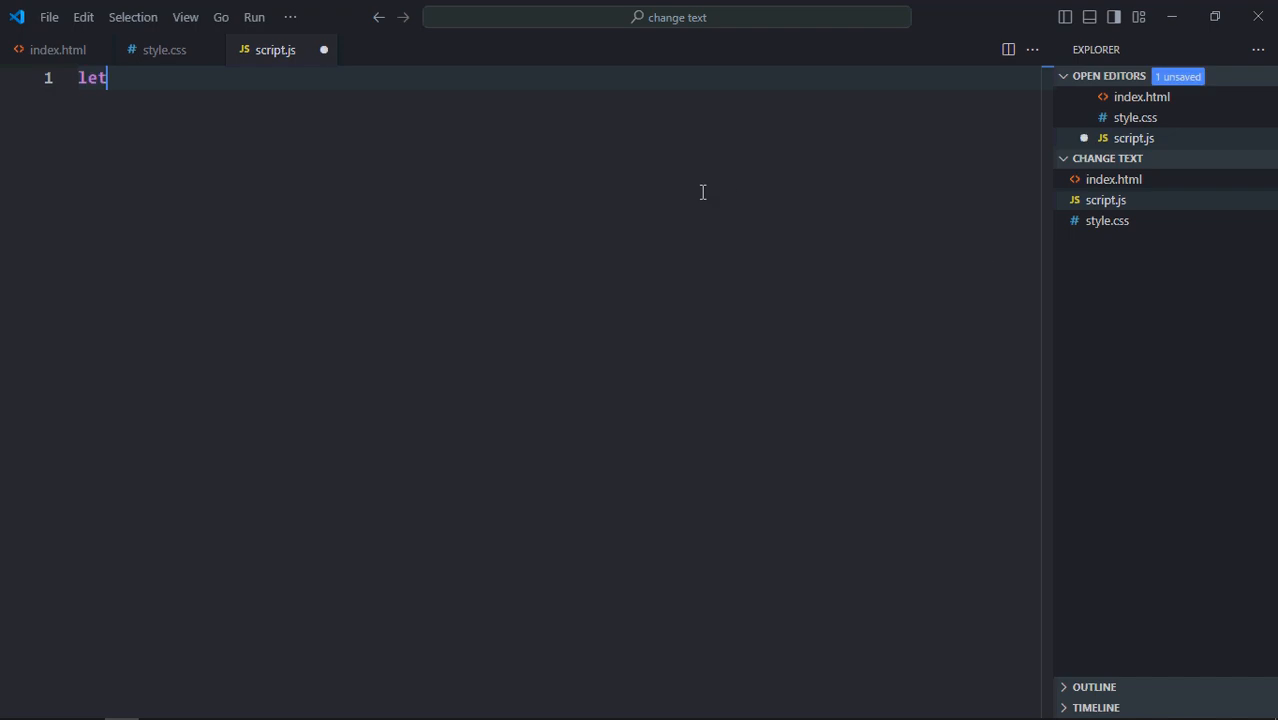
text(btnCh)
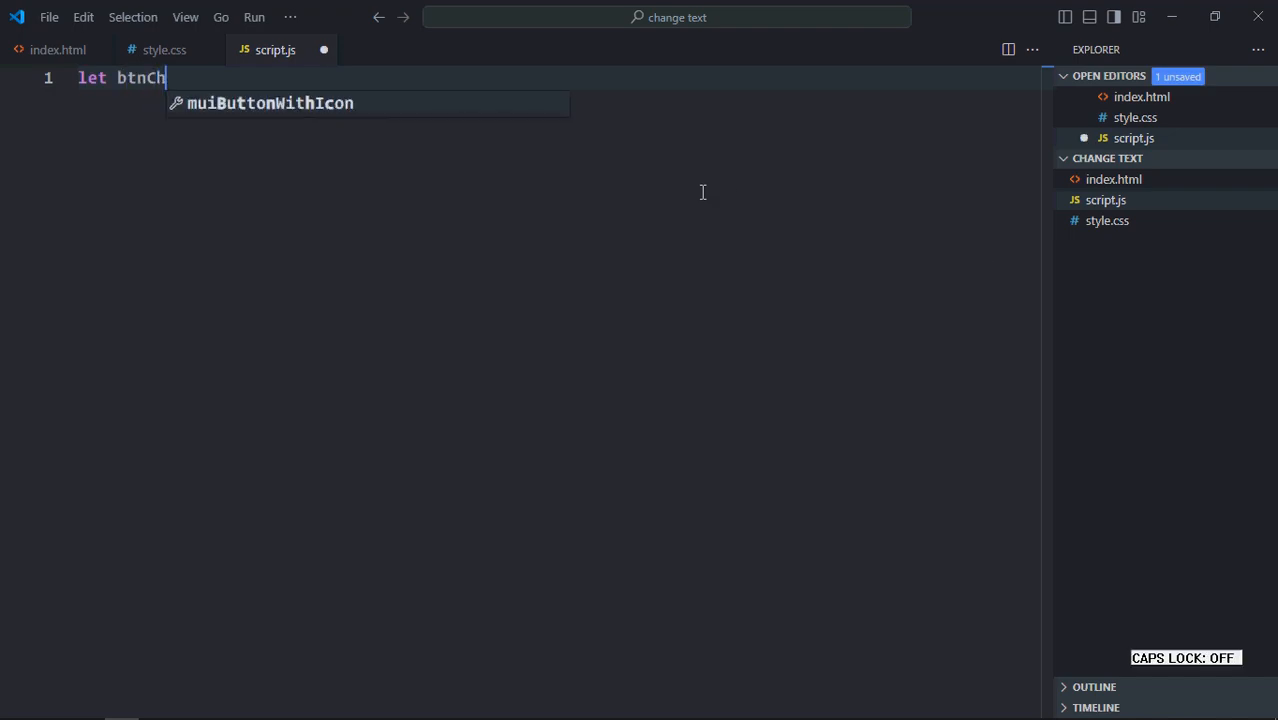
text(ange = d)
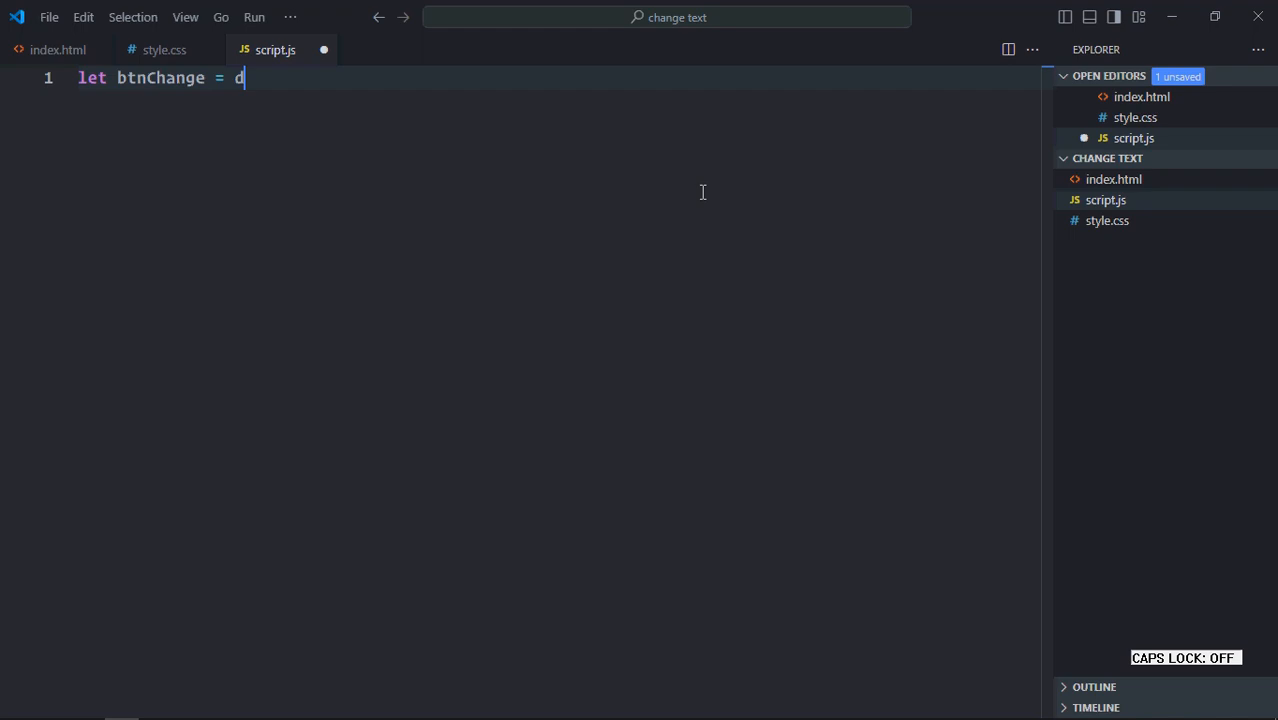
text(ocument.querySelector)
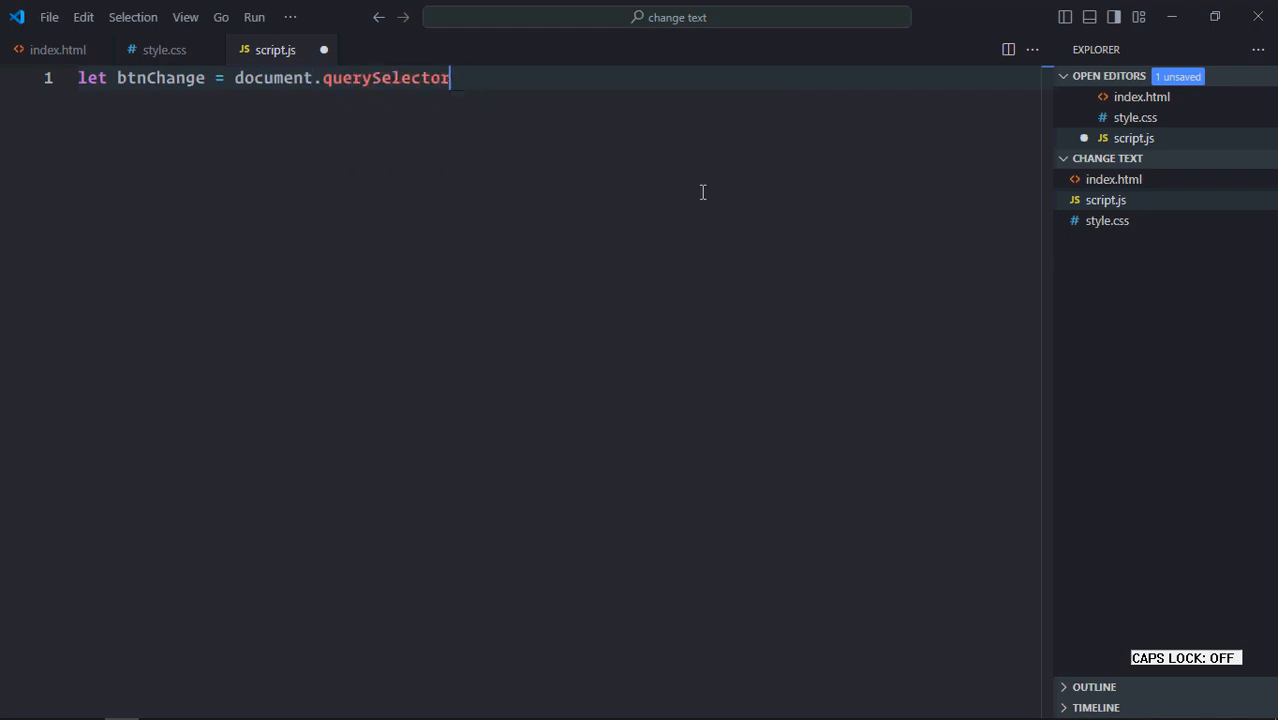
text(("but")
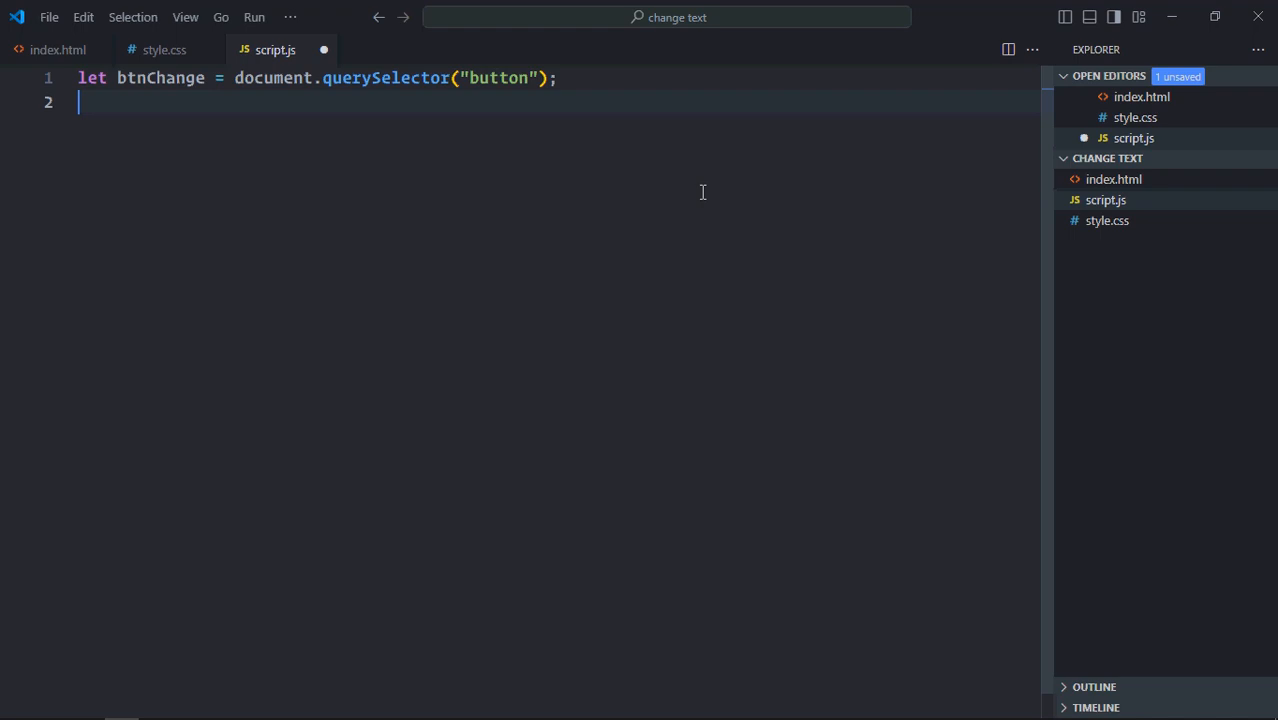
Declare p as document.querySelector("p") and begin a new btnChange statement.
text(let)
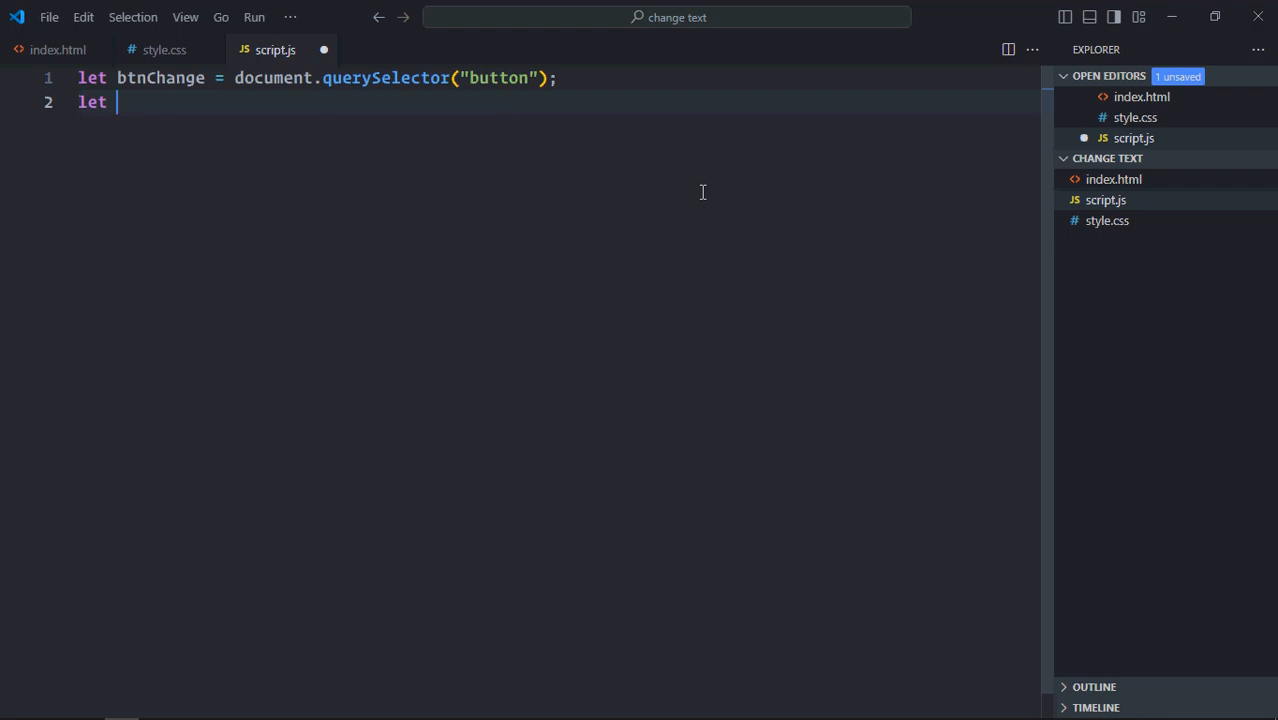
text(p = dc)
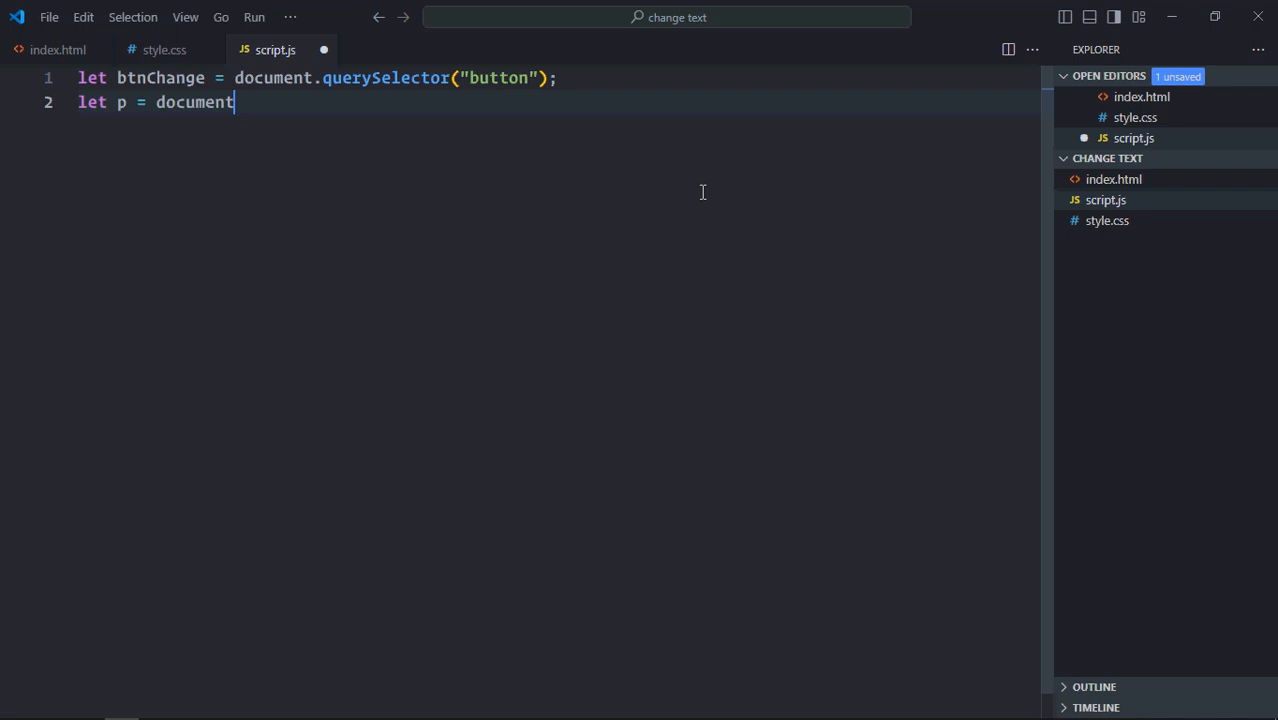
text(.querySelector)
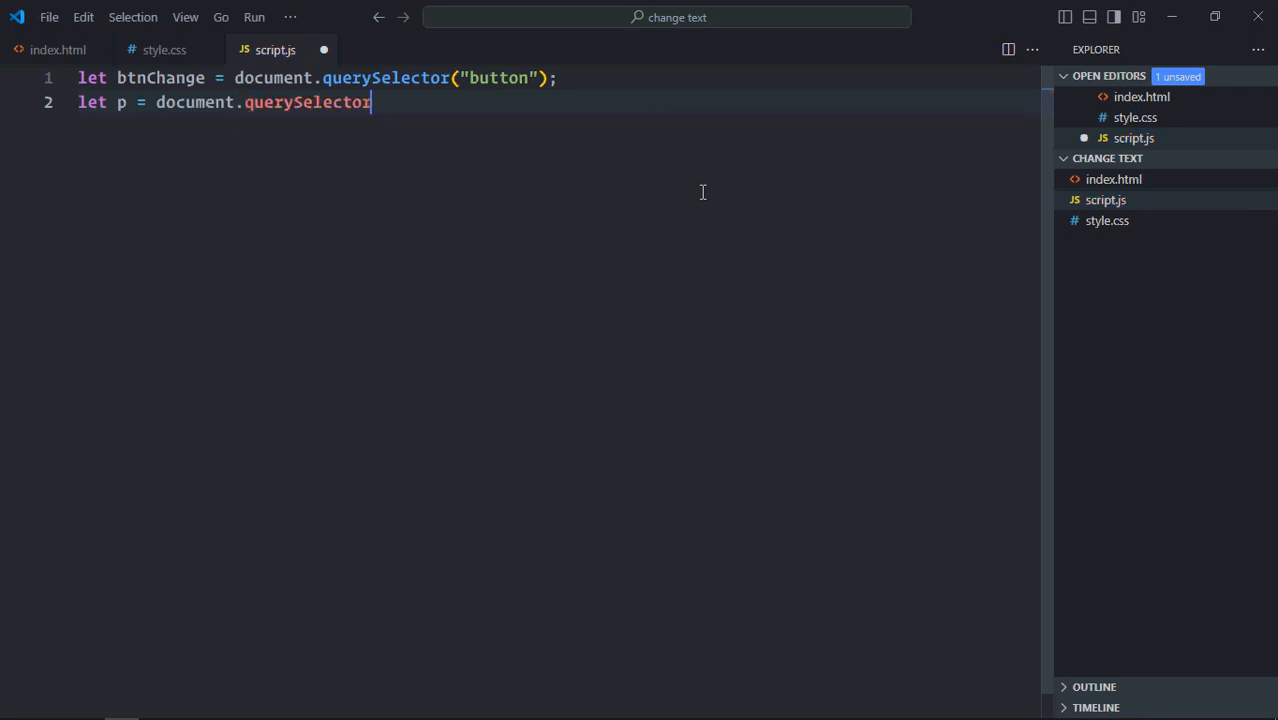
text(("p");)
text(b)
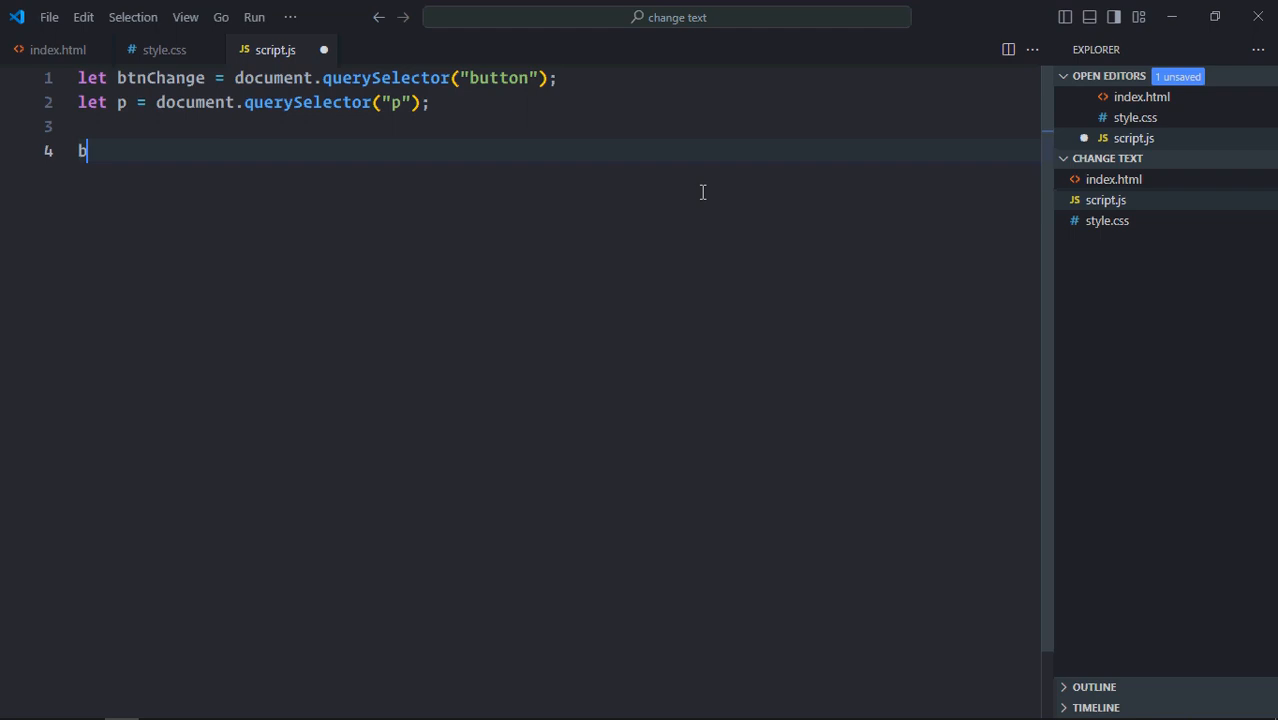
text(tnChange)
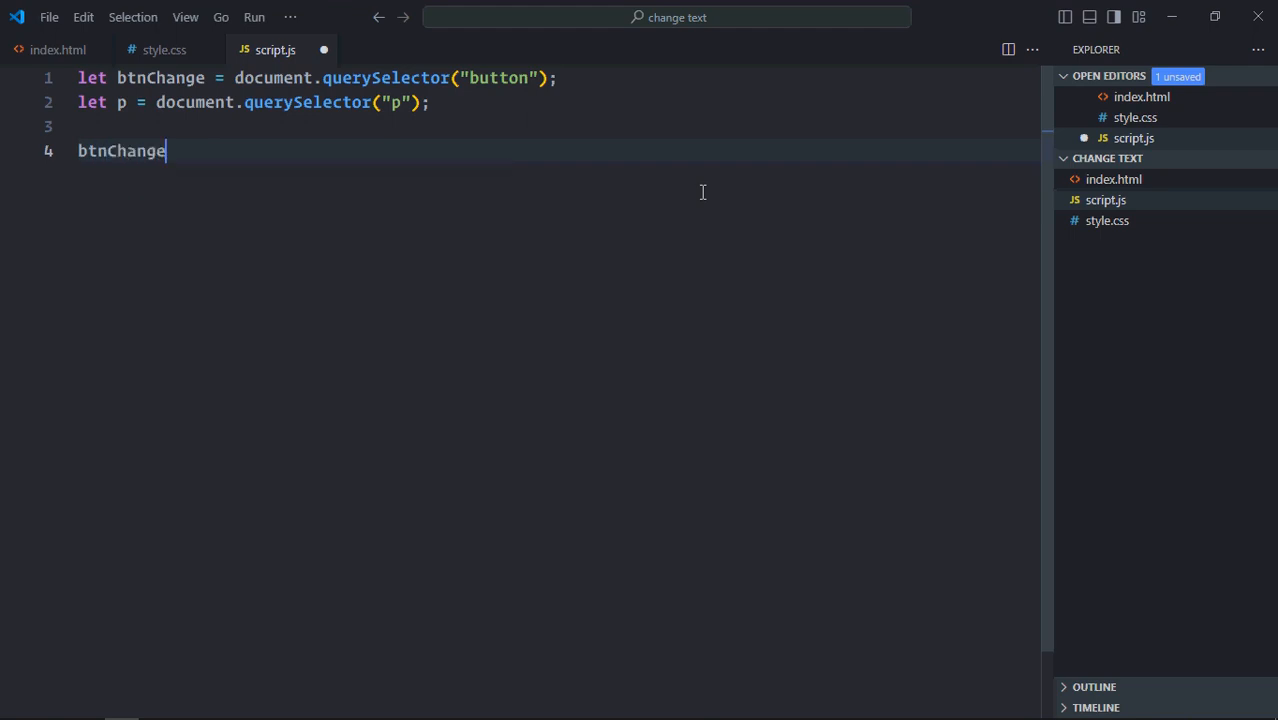
Attach a "click" event listener with an arrow function to btnChange.
text(.addEventListener()
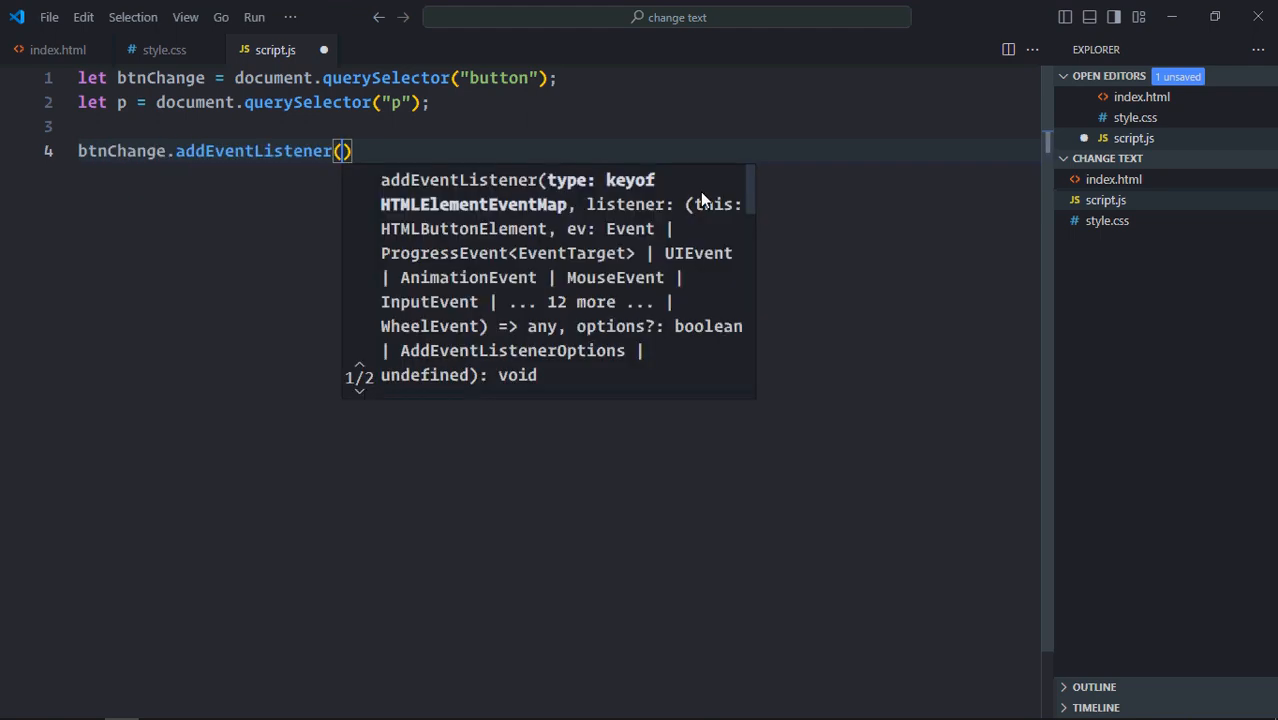
text("click", ()
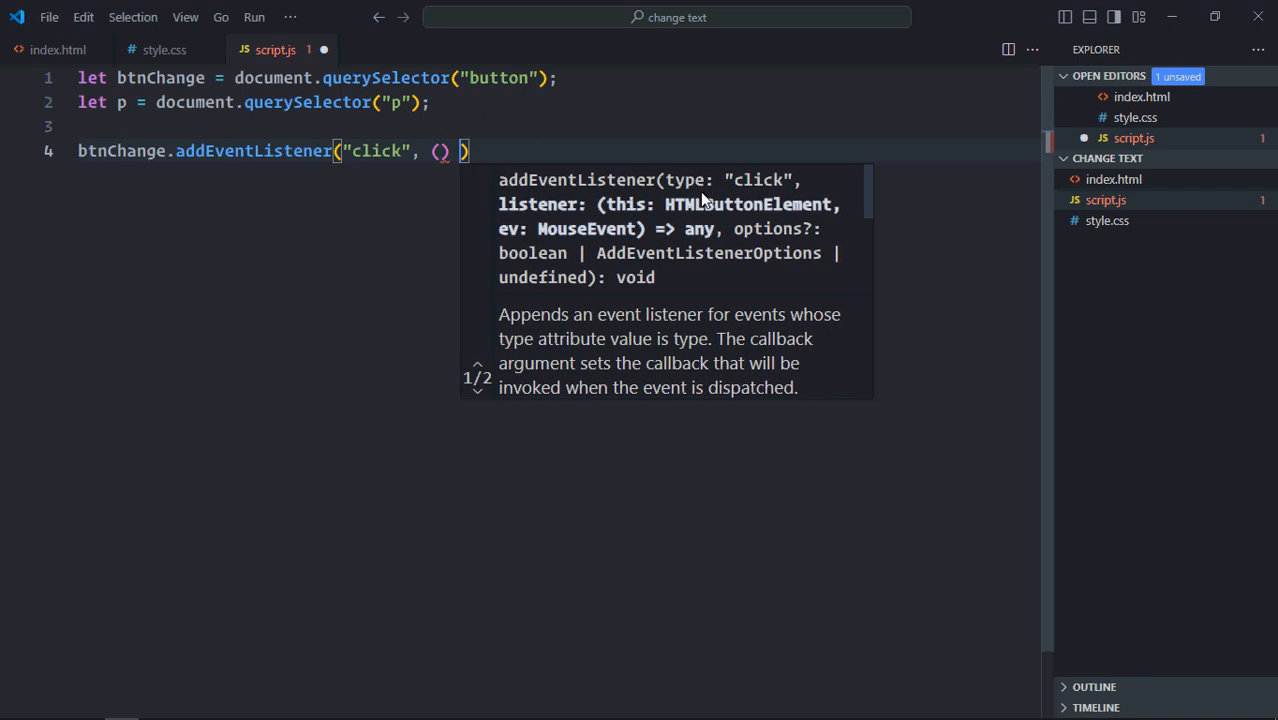
text(=> {)
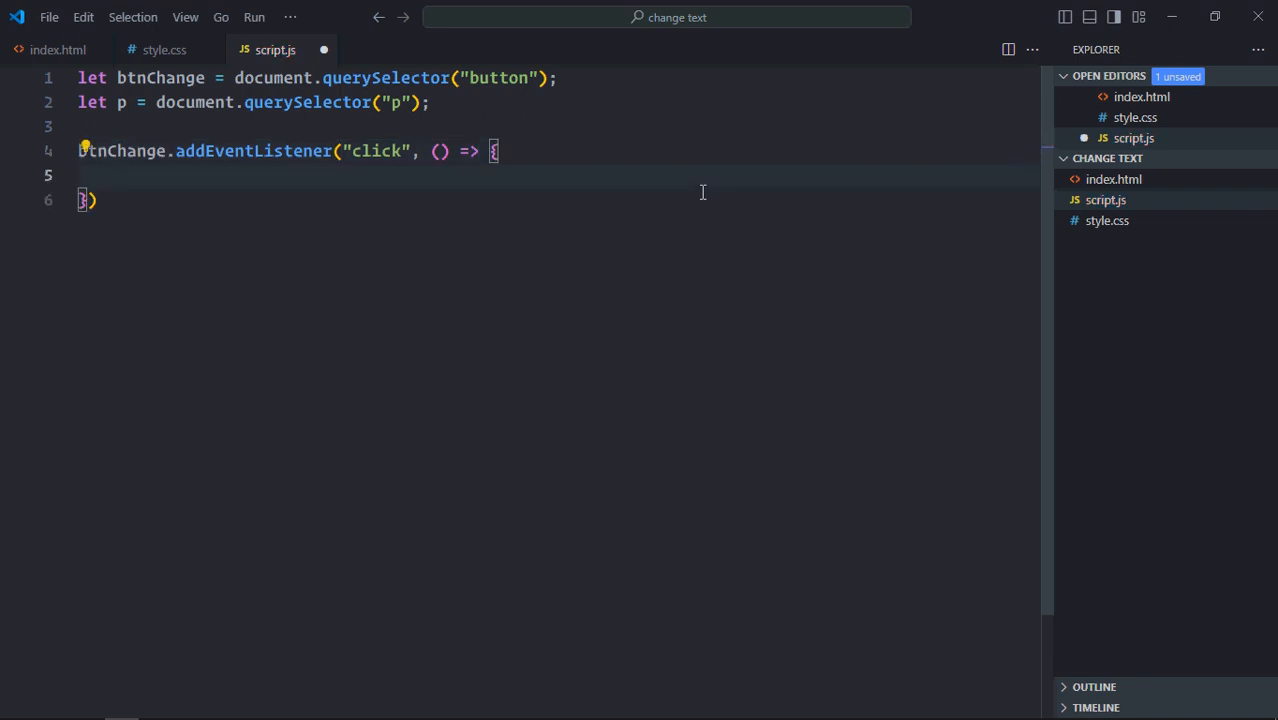
Declare newText as a template string: 'This is', 'Hello World', 'Test Application' on separate lines.
text(let new)
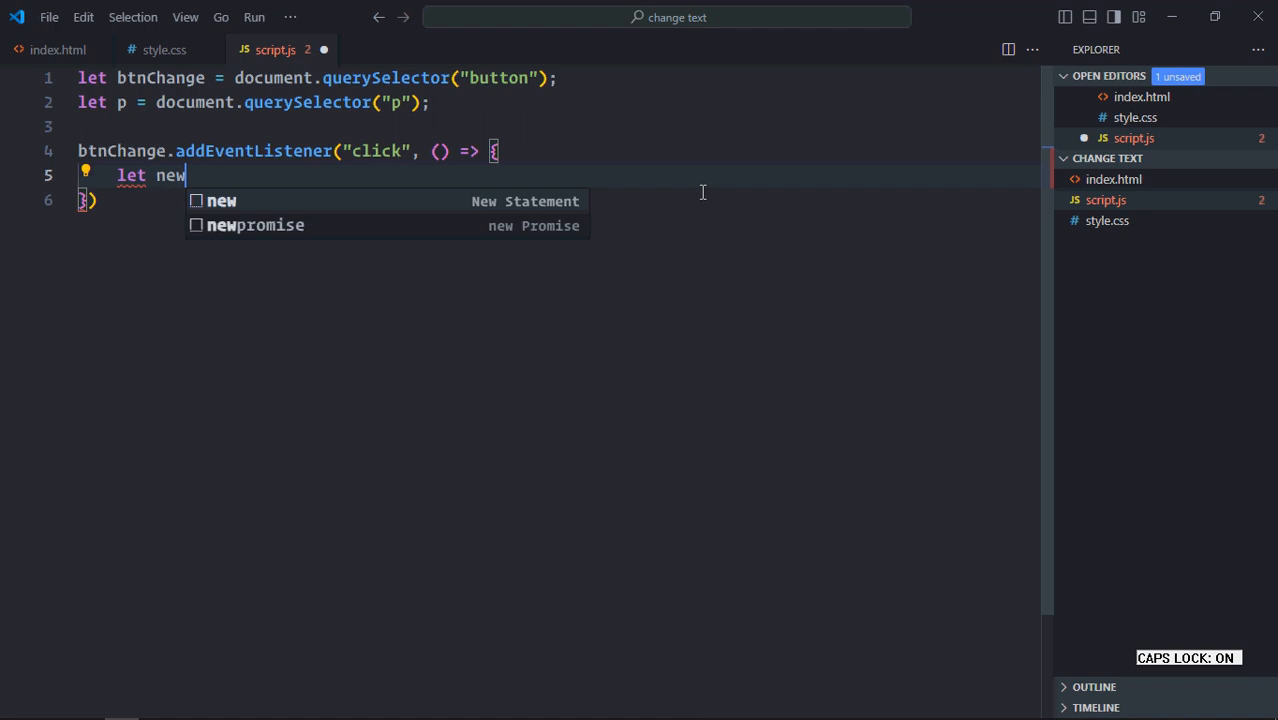
text(Text = `)
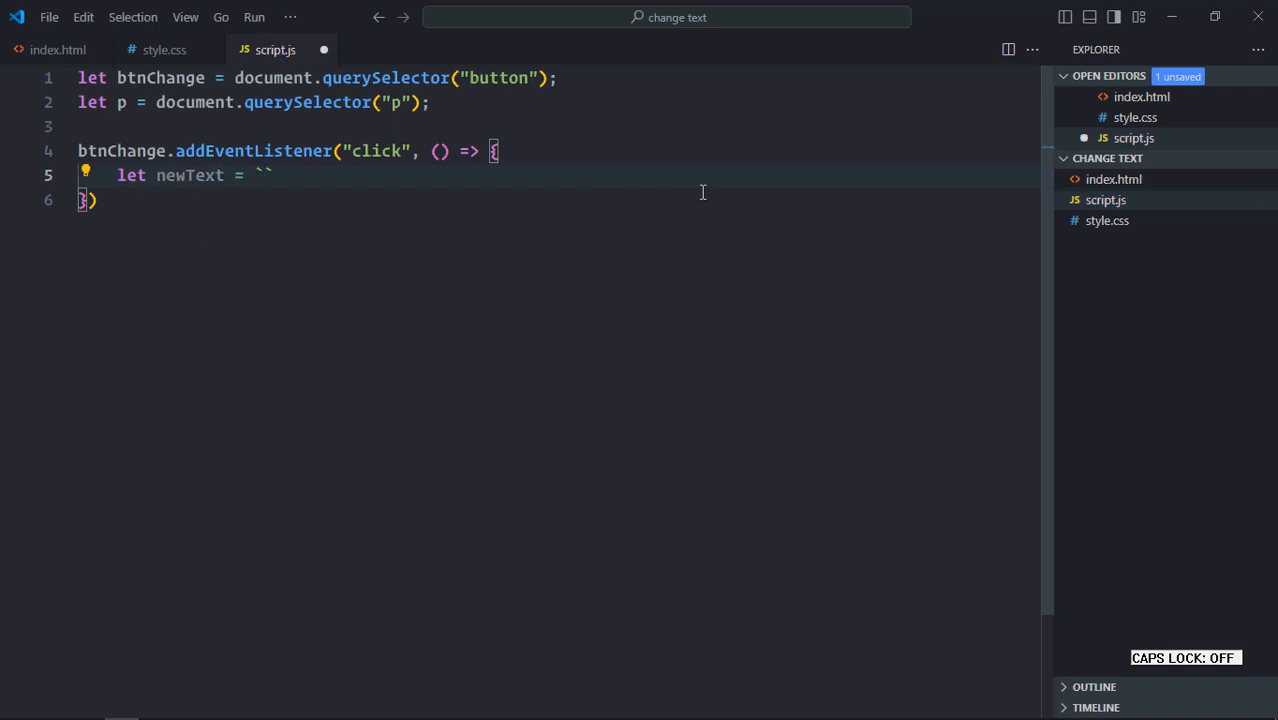
text(This is)
text(He)
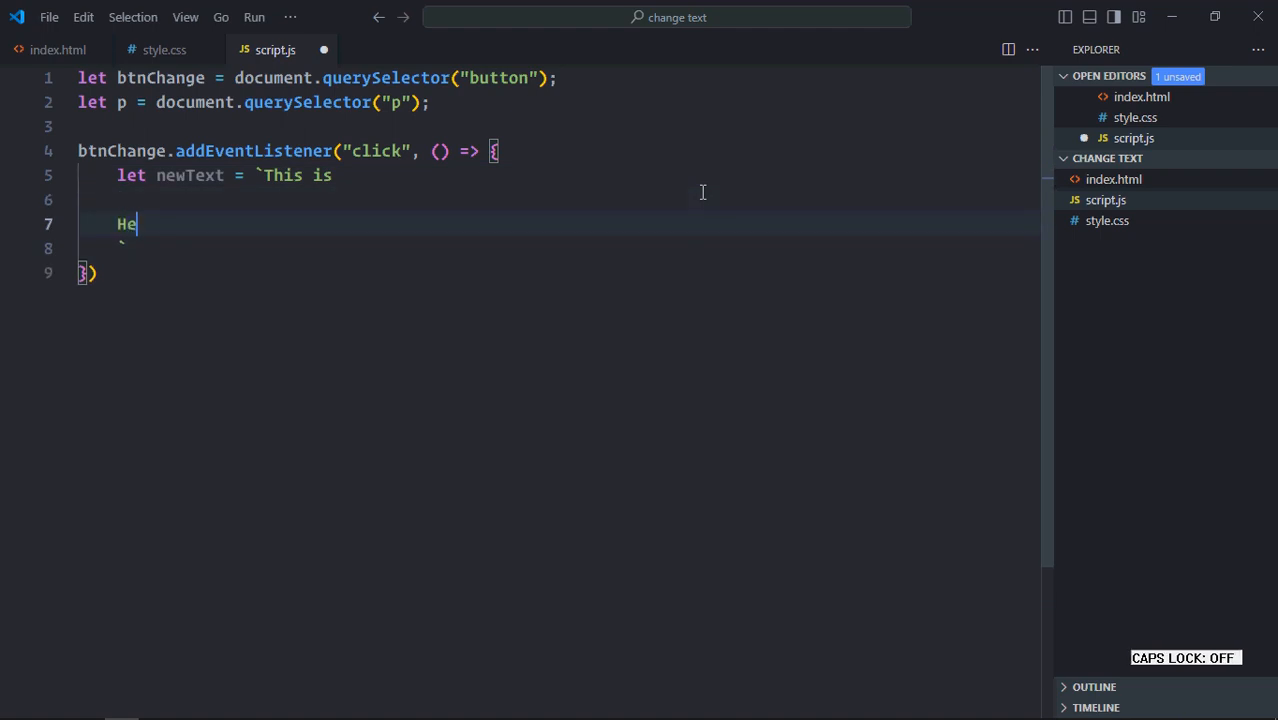
text(llo World)
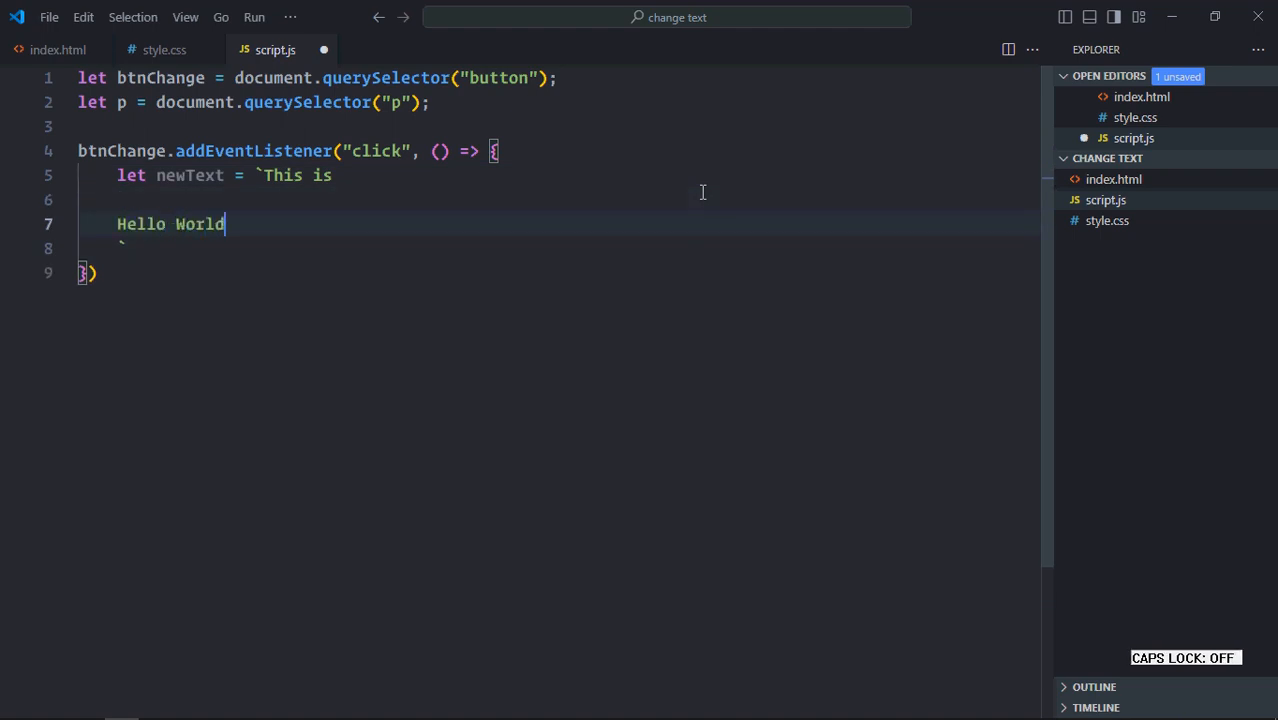
text(Test Applicatn)
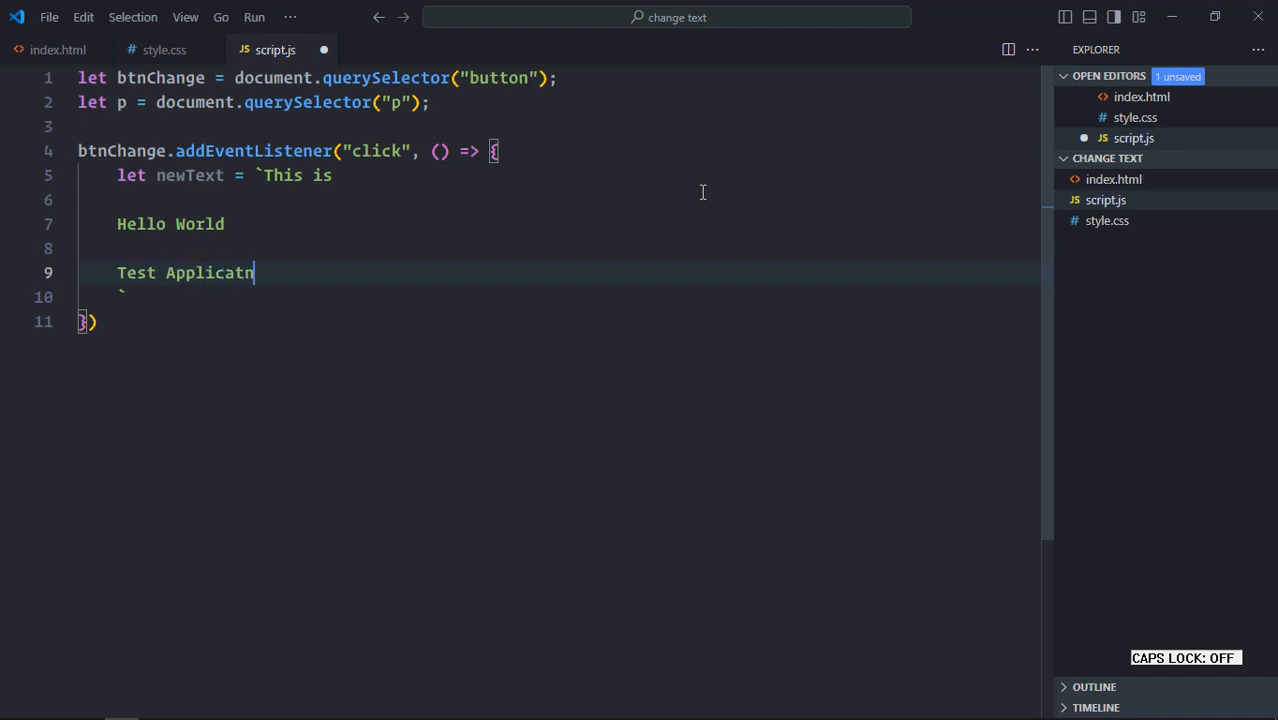
text(io)
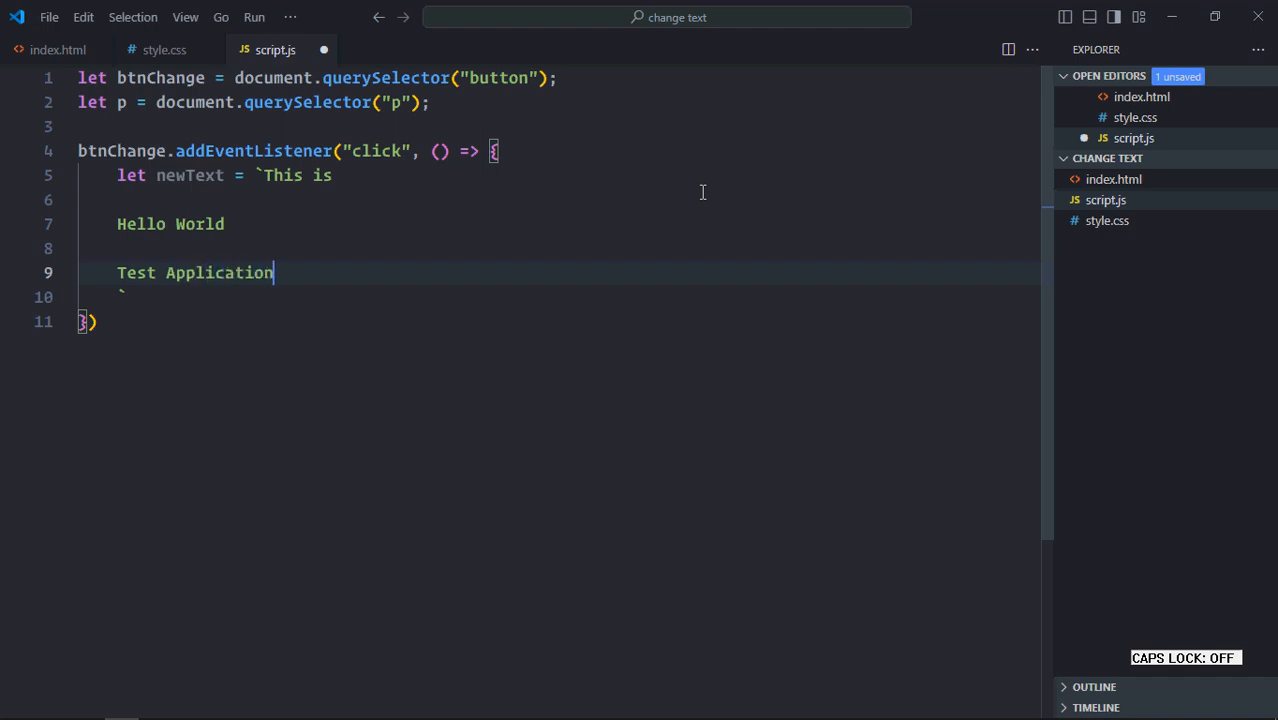
key(Enter)
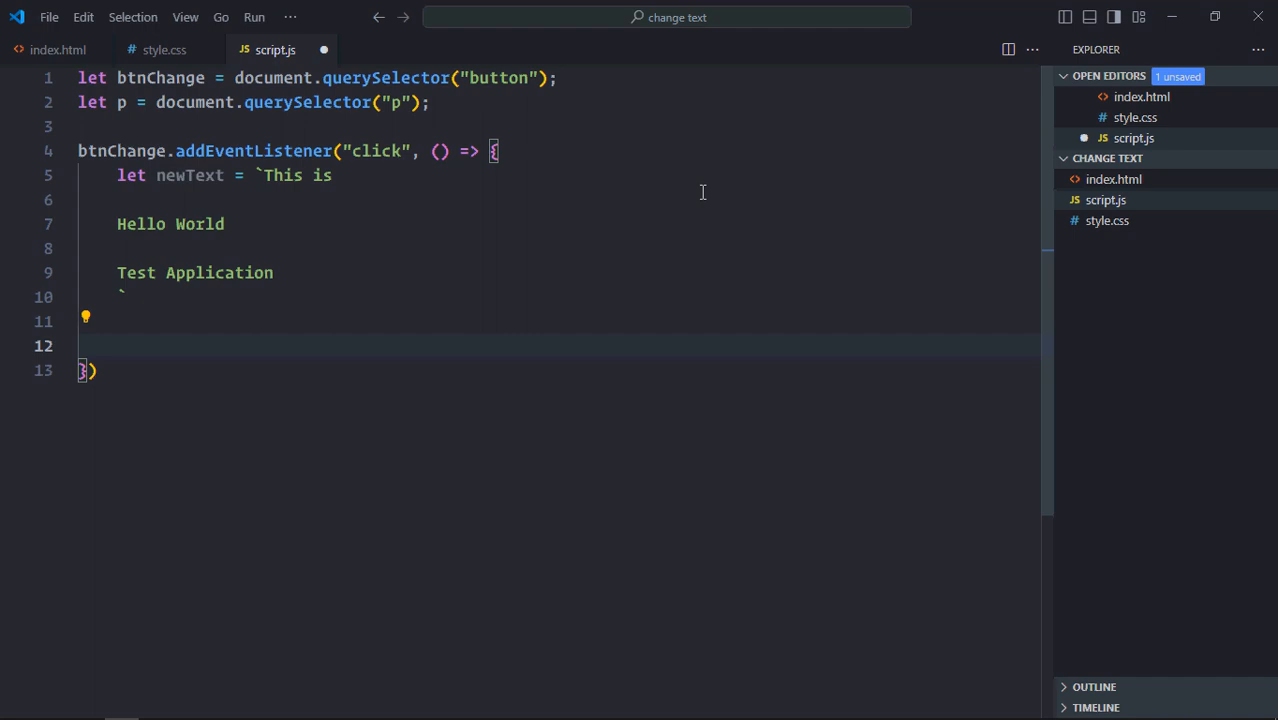
Assign newText to p.textContent inside the listener and save script.js.
text(p.in)
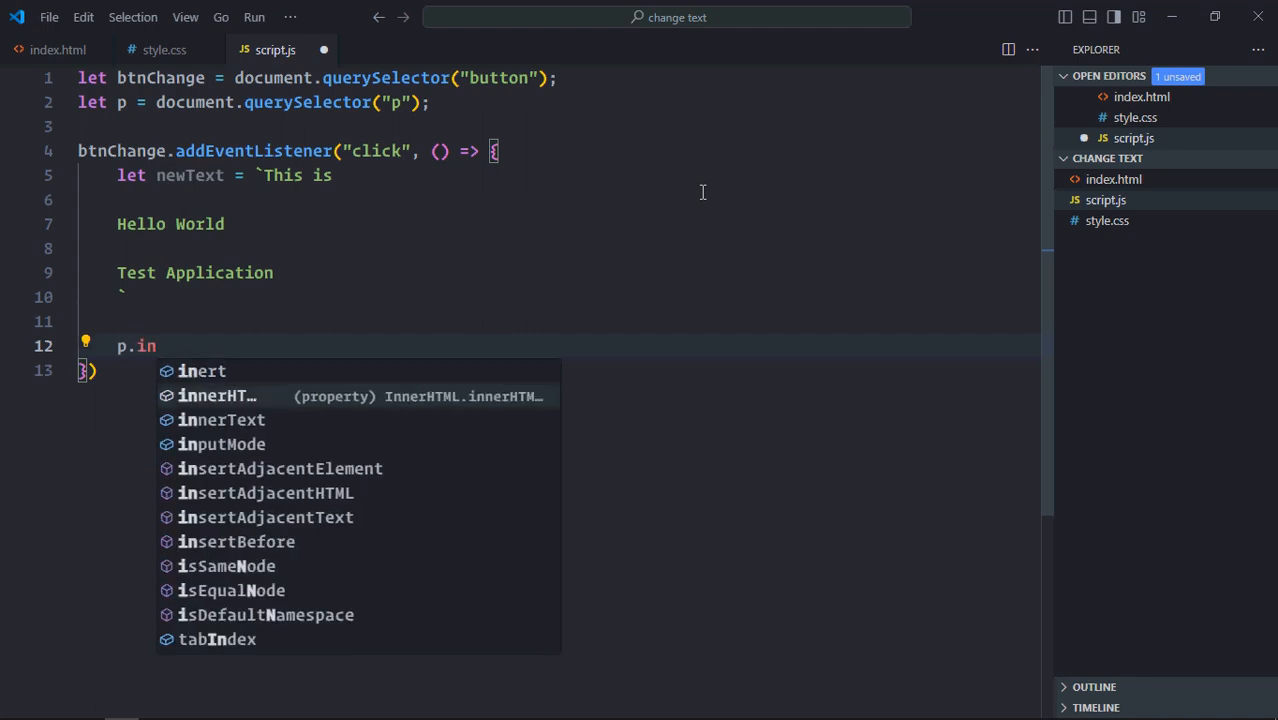
text(extContent =)
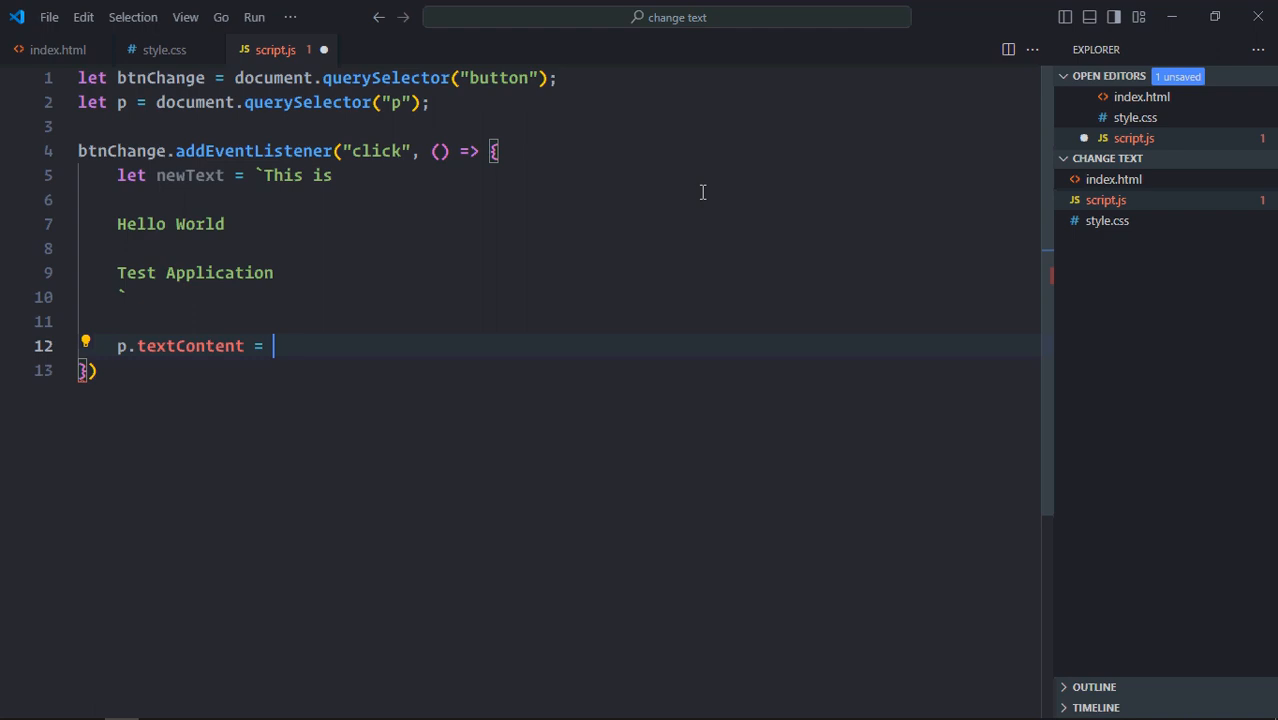
text(new)
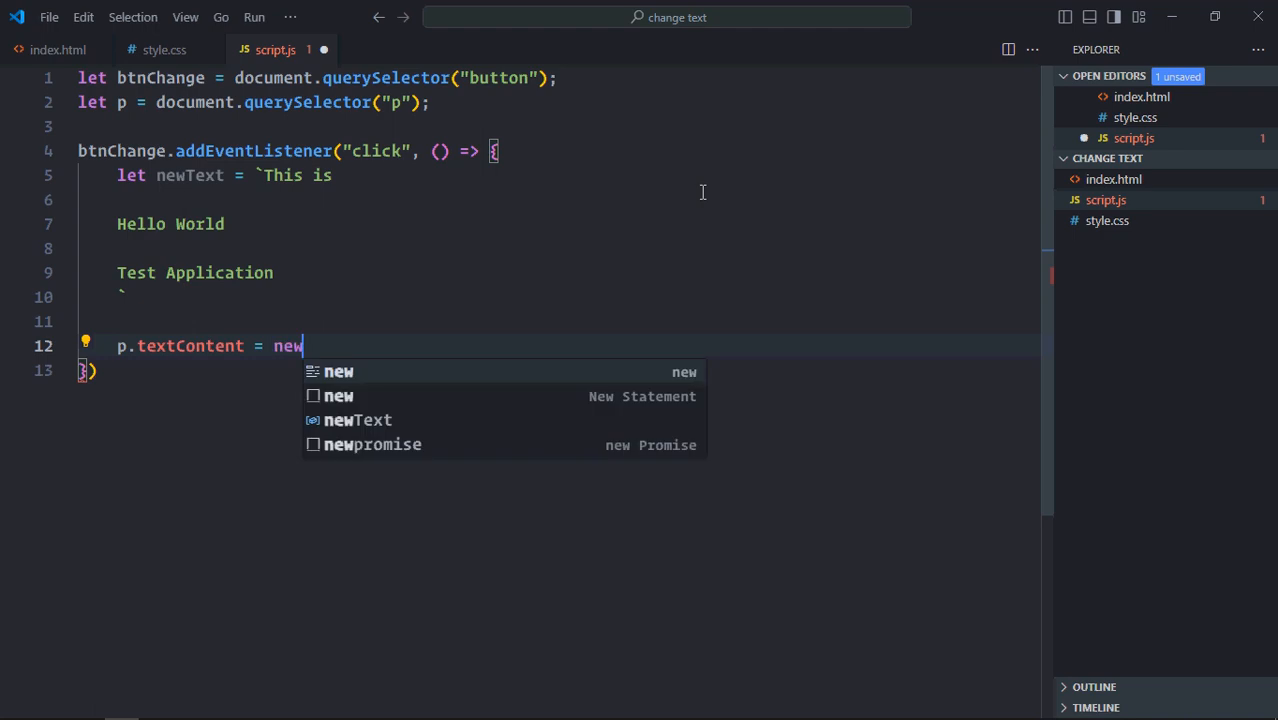
text(Text;)
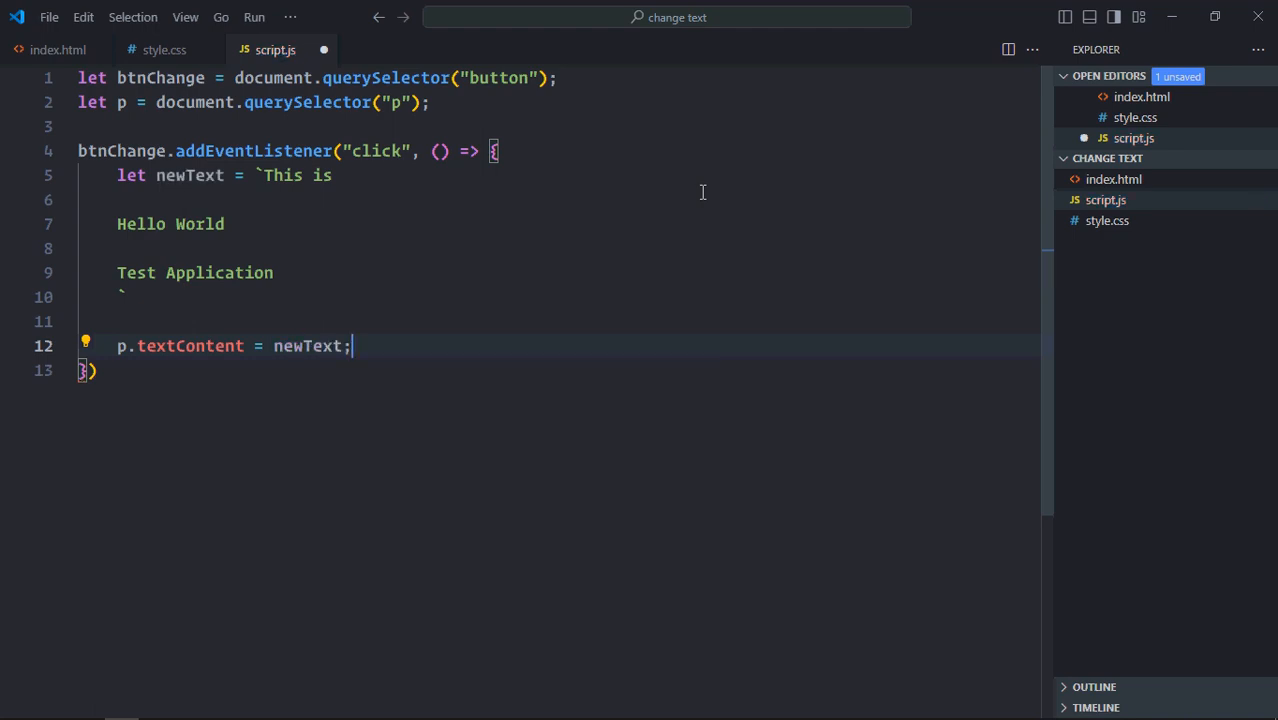
key(ctrl+s)
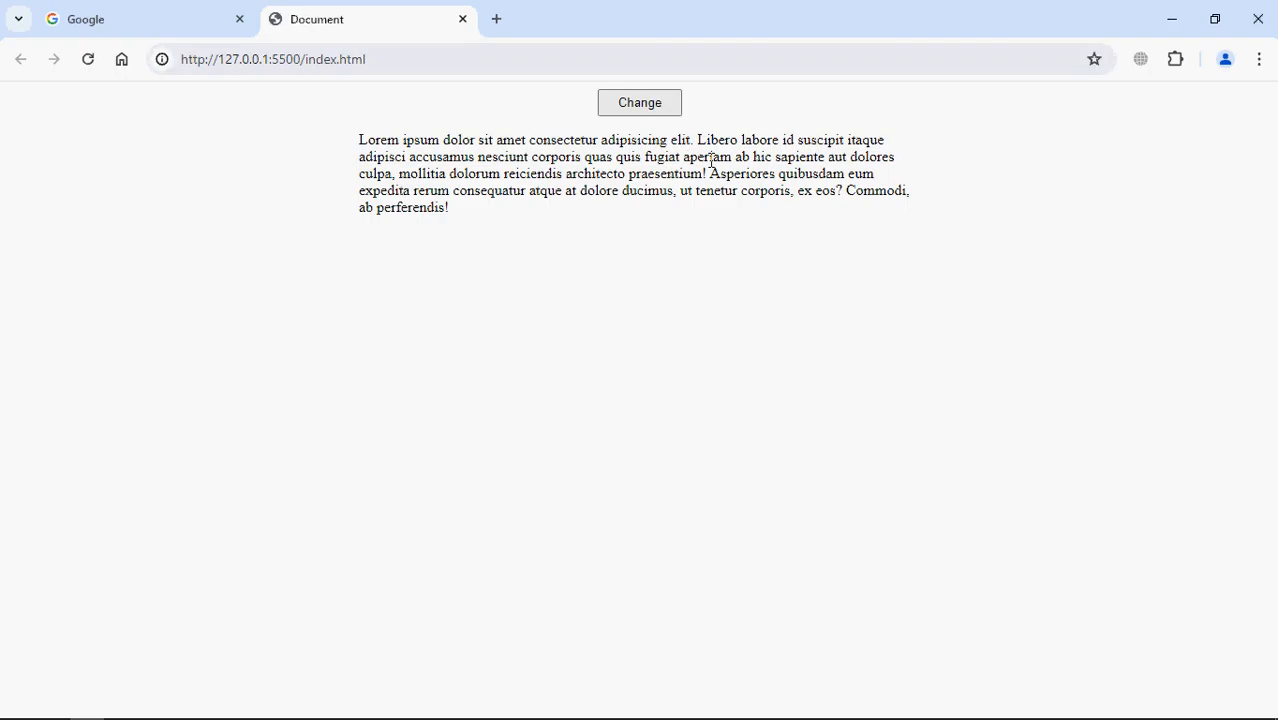
Click Change in Chrome to test the paragraph text replacement.
click(639, 102)
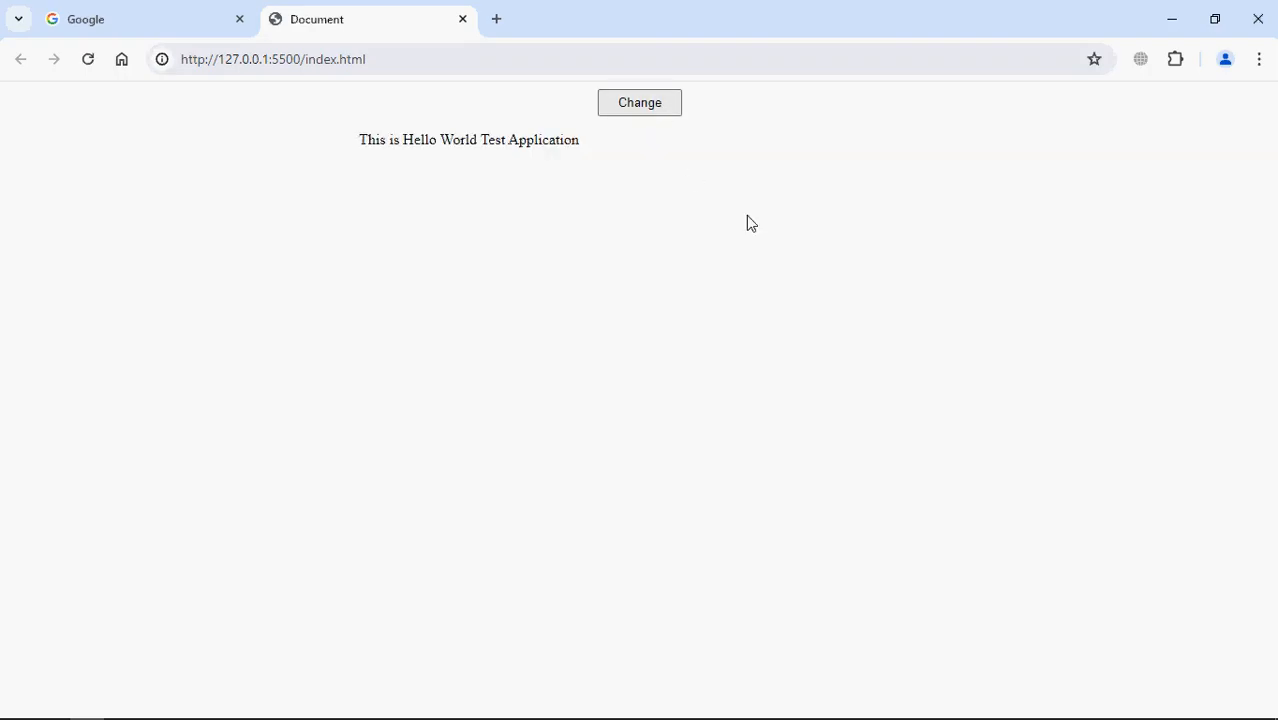
mouse_move(855, 292)
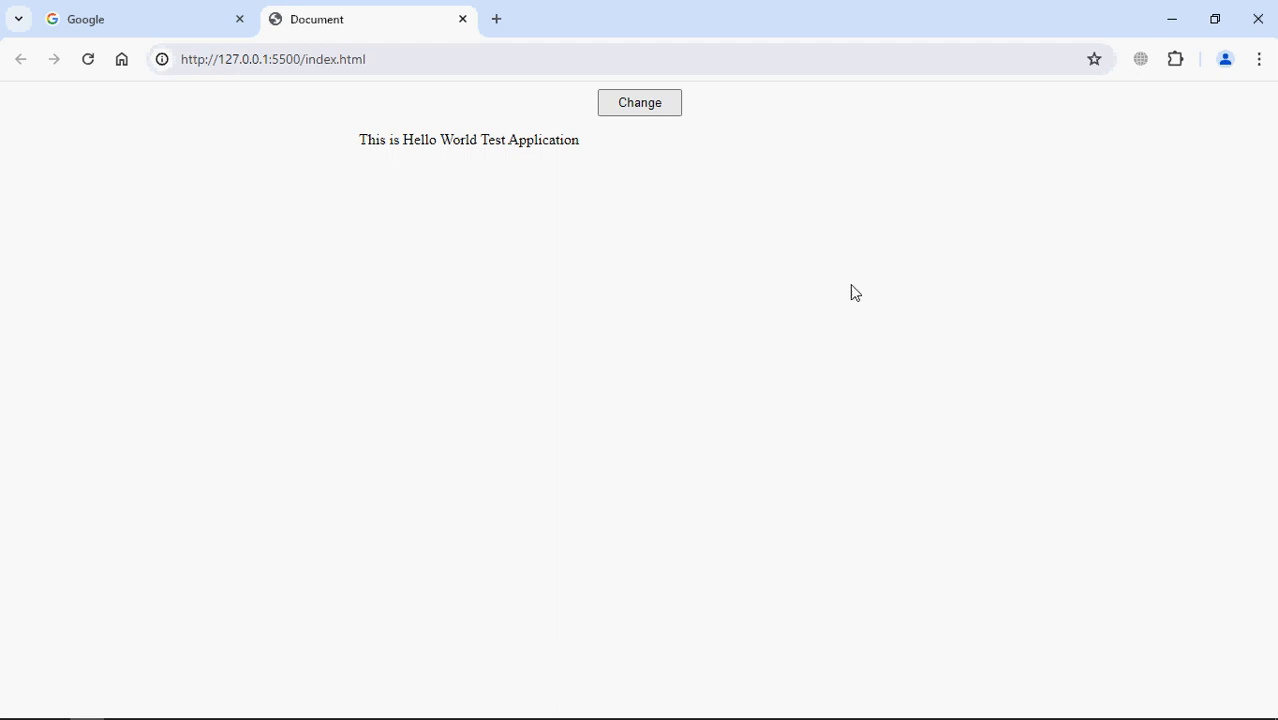
mouse_move(781, 303)
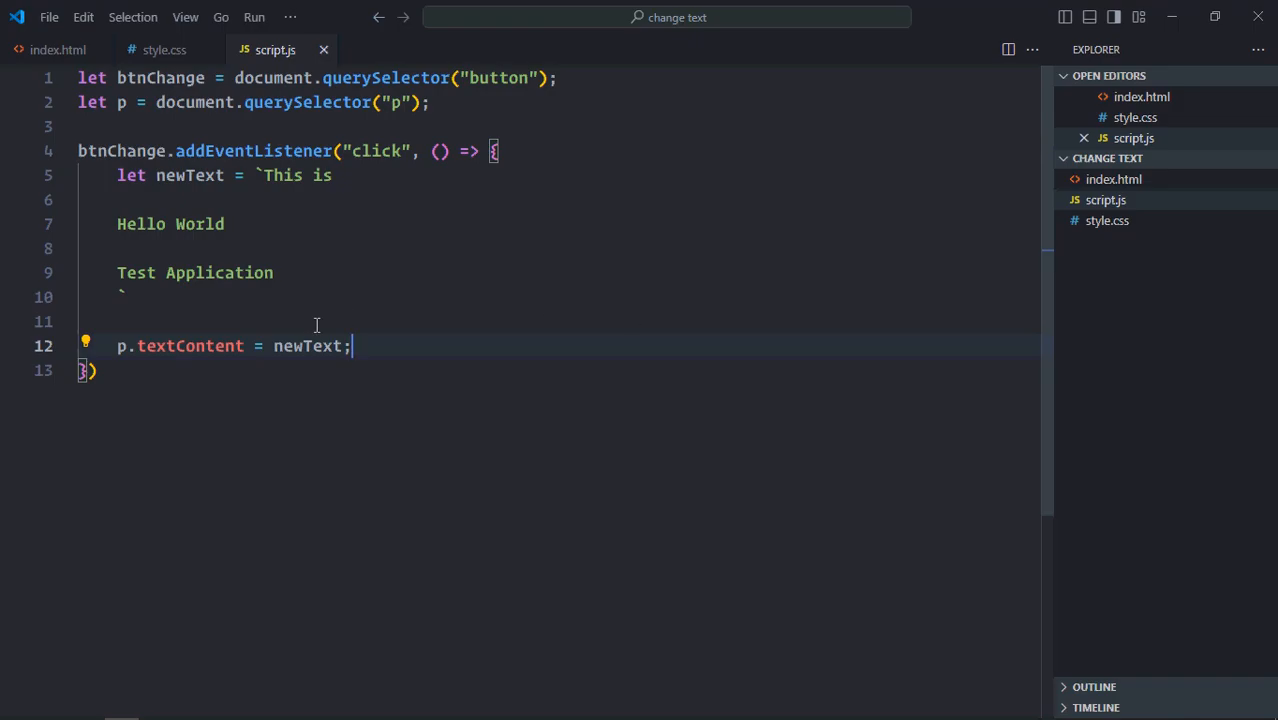
Replace textContent with innerText, then test Change in Chrome for preserved line breaks.
double_click(189, 345)
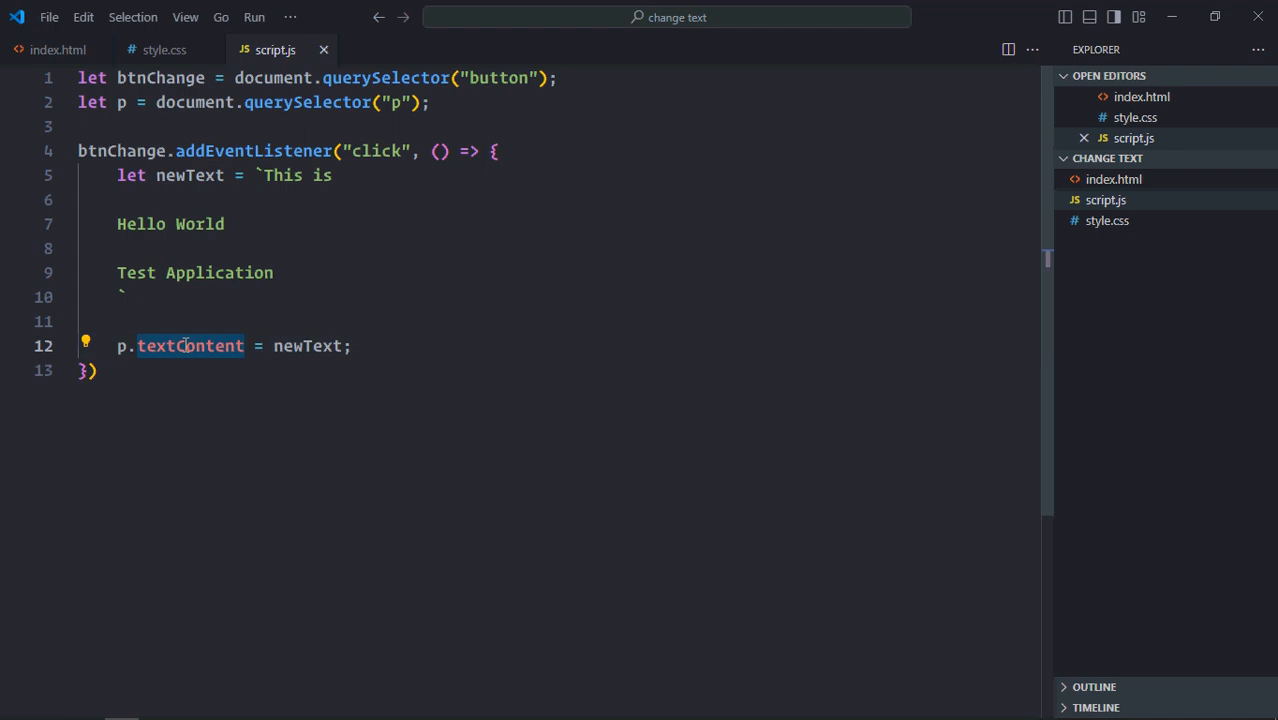
text(inn)
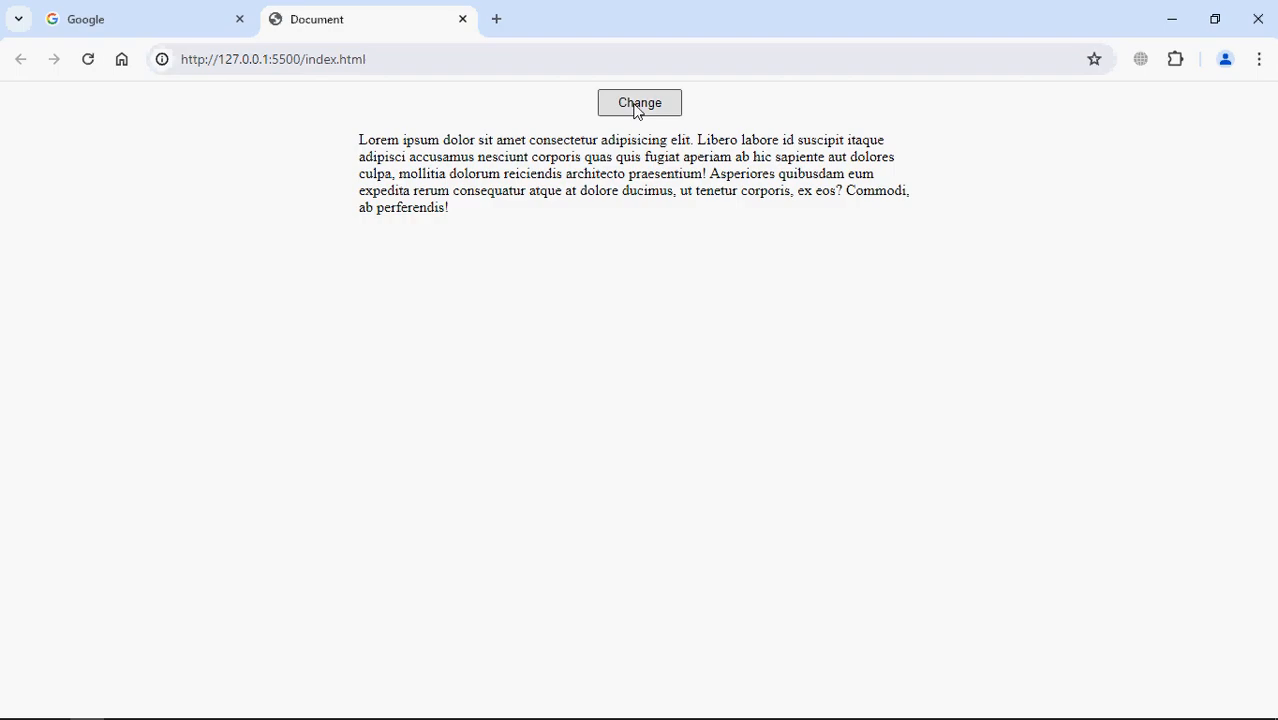
click(639, 102)
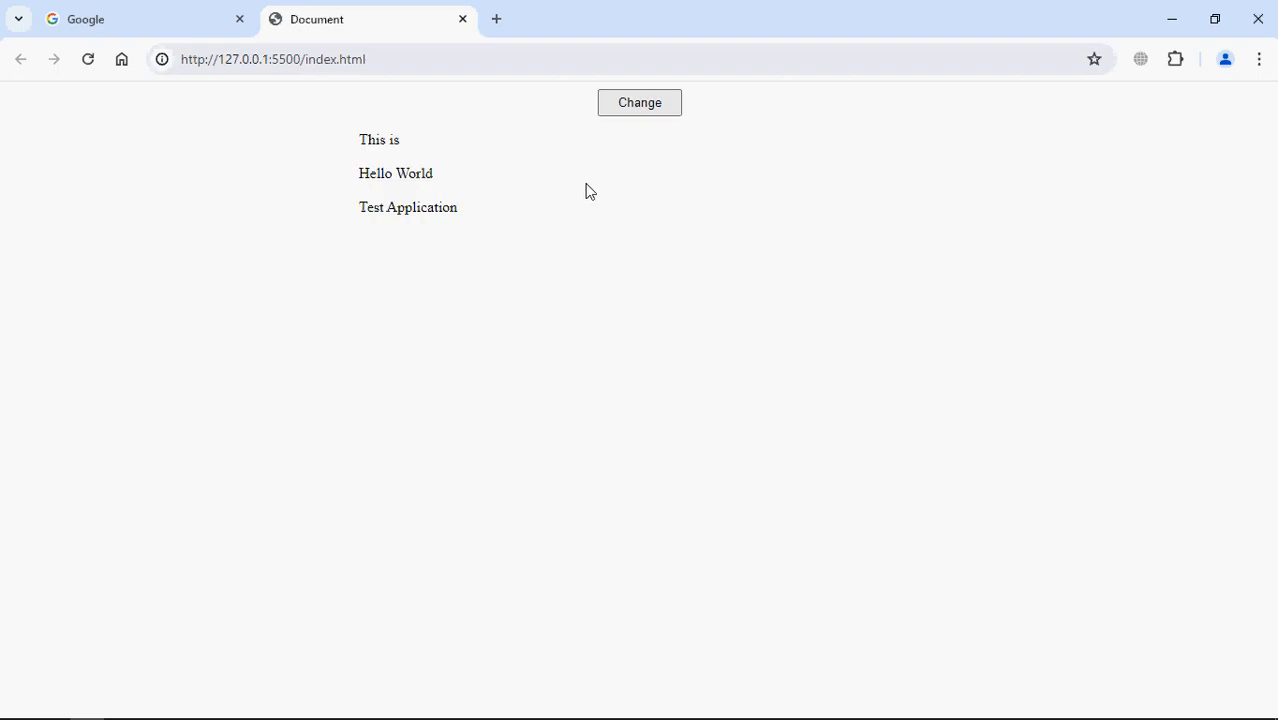